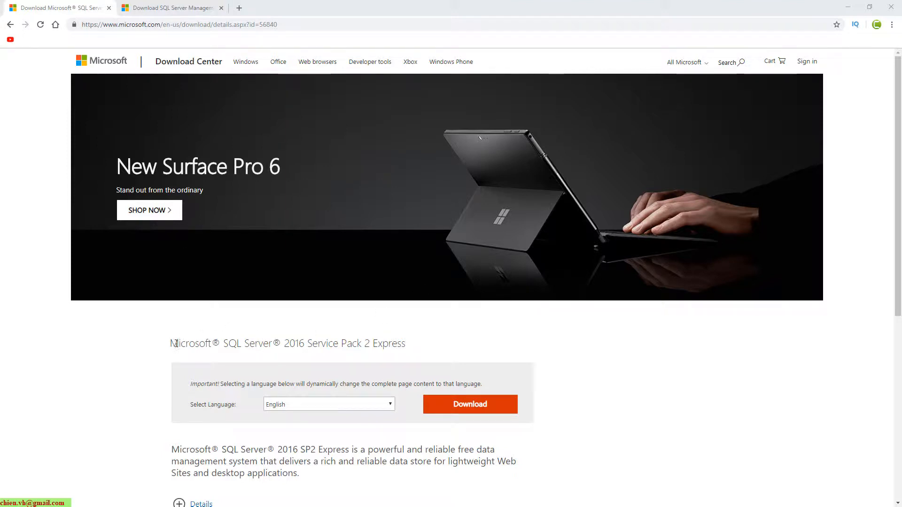
mouse_move(444, 346)
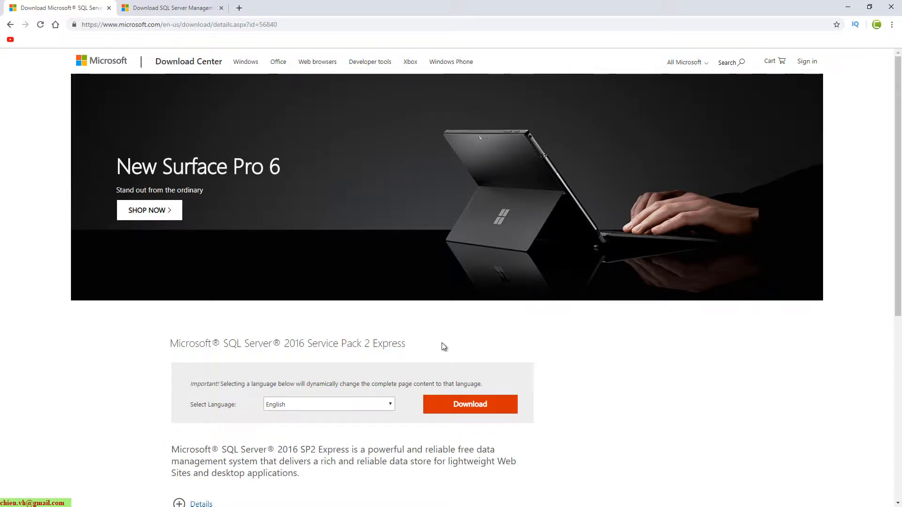
Expand Install Instructions on the SQL Server 2016 SP2 Express download page
scroll("down", 3)
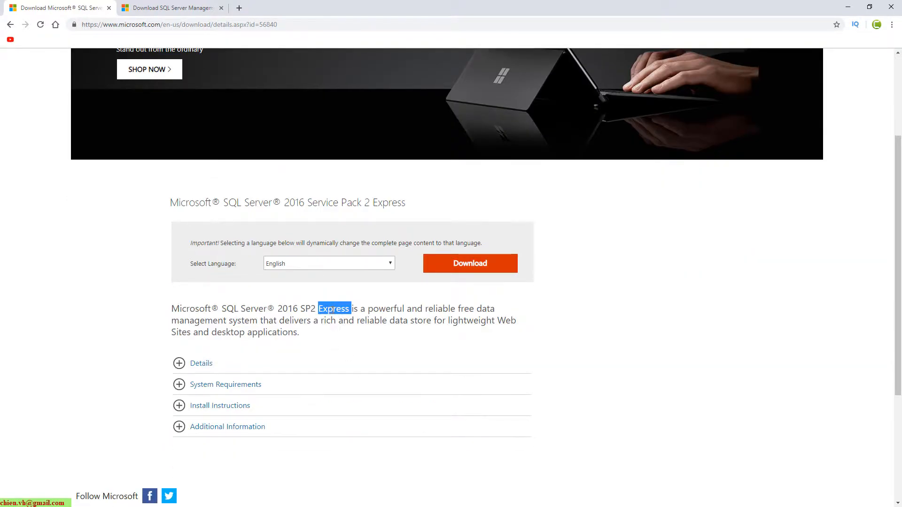
left_click(171, 7)
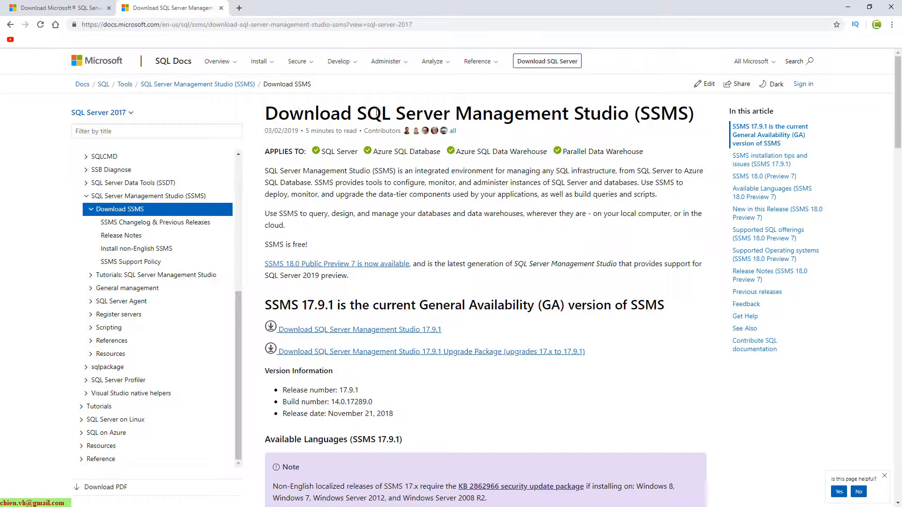
double_click(491, 113)
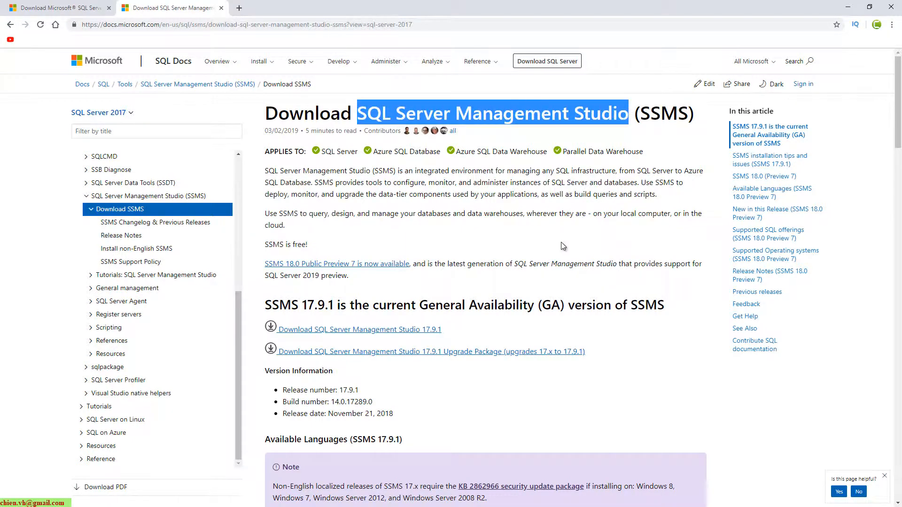
scroll("down", 3)
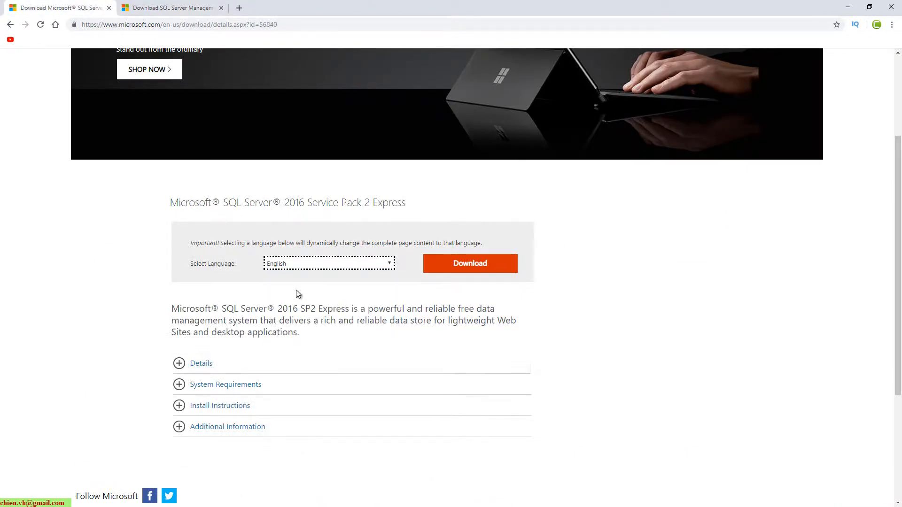
mouse_move(192, 399)
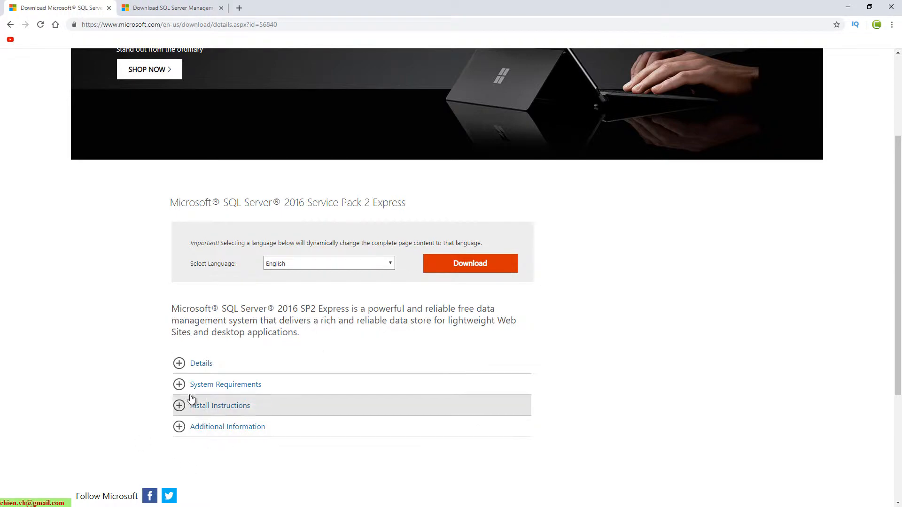
left_click(221, 405)
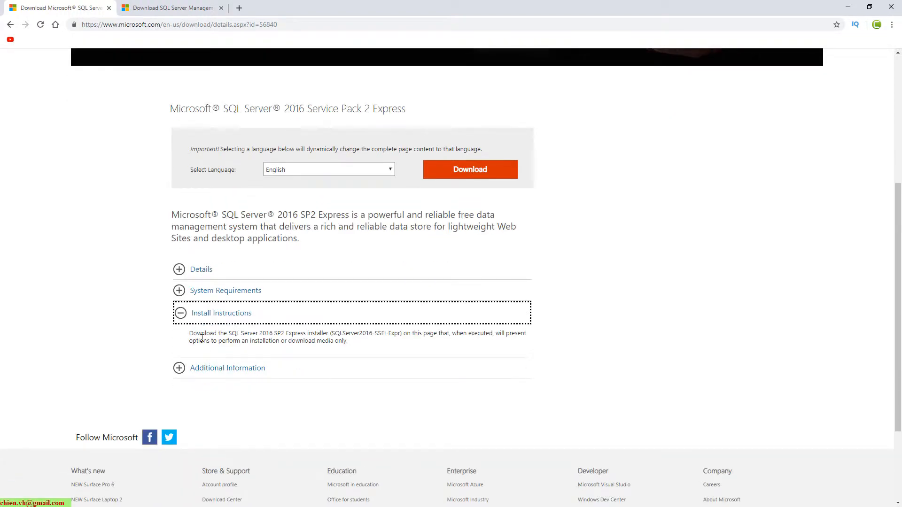
scroll("up", 3)
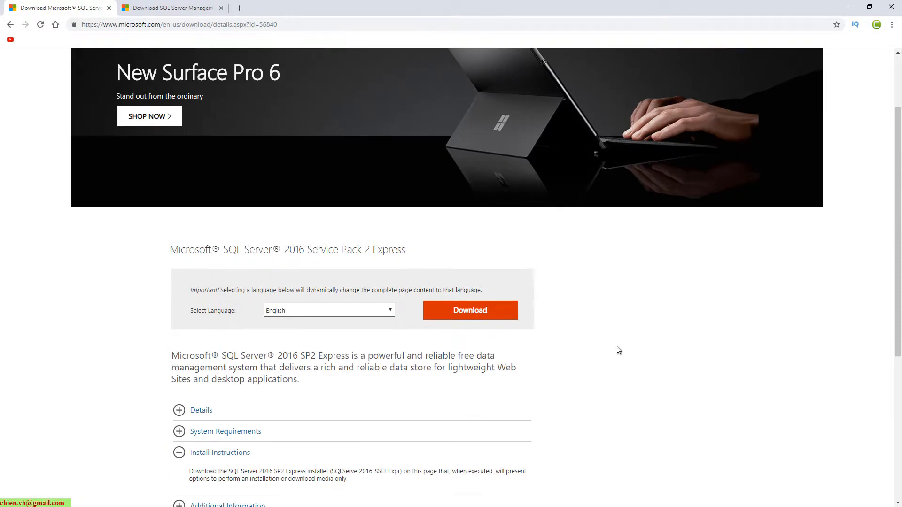
mouse_move(469, 310)
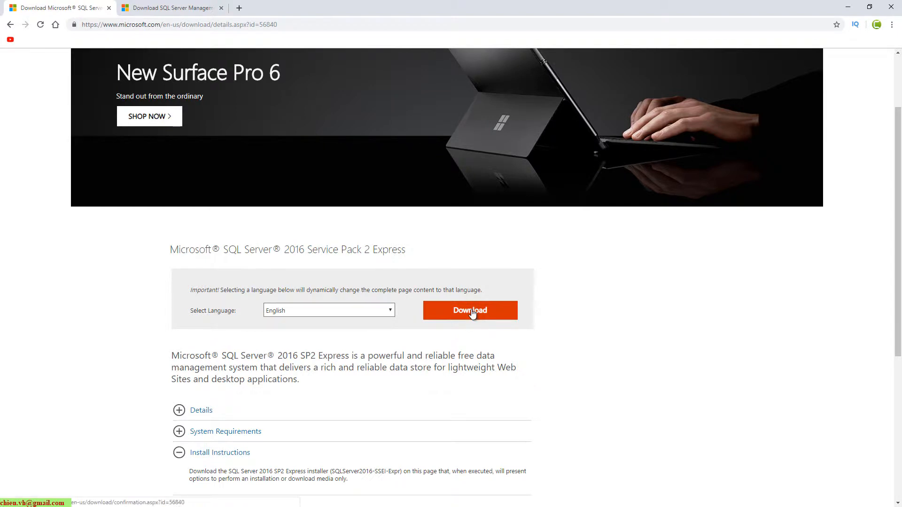
Start the SQL Server 2016 SP2 Express download, then download SSMS 17.9.1 from its tab
left_click(469, 310)
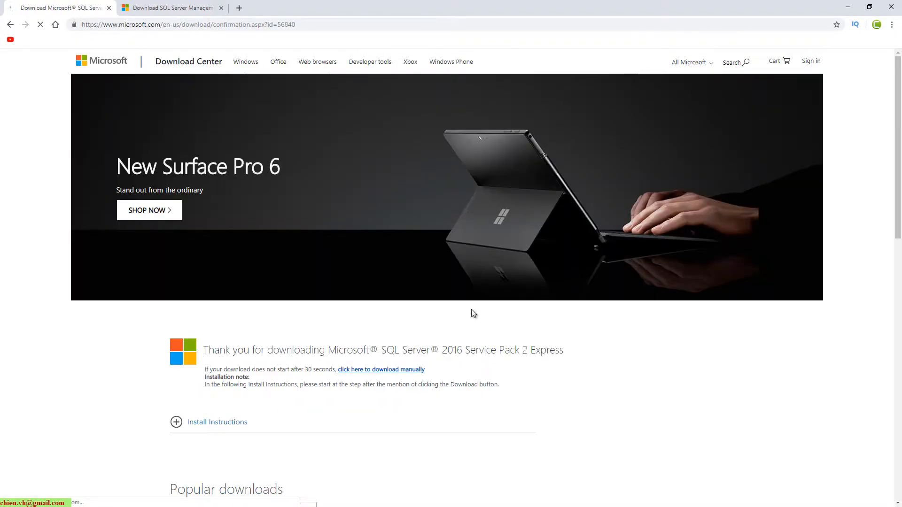
mouse_move(94, 420)
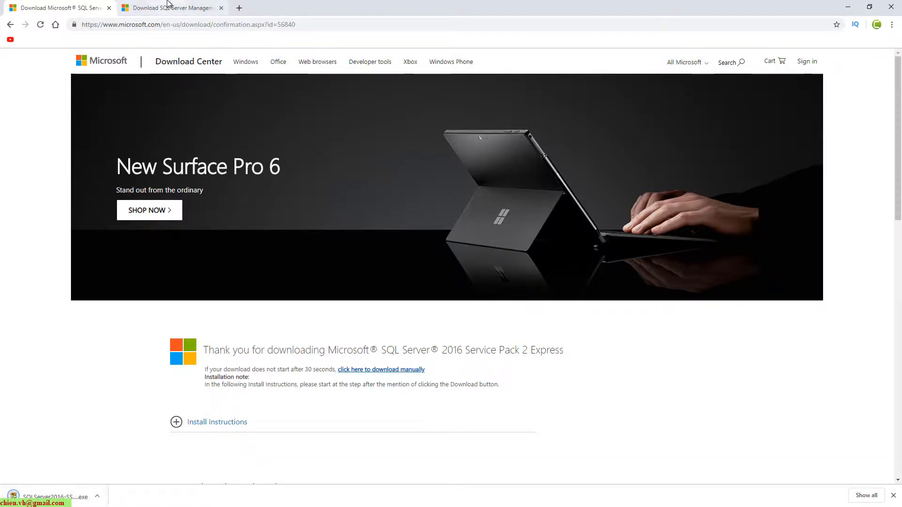
left_click(170, 7)
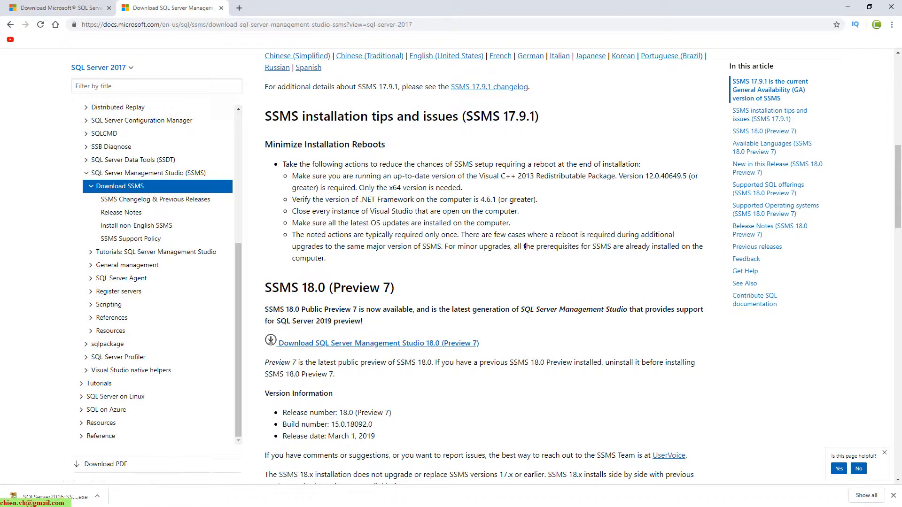
scroll("up", 3)
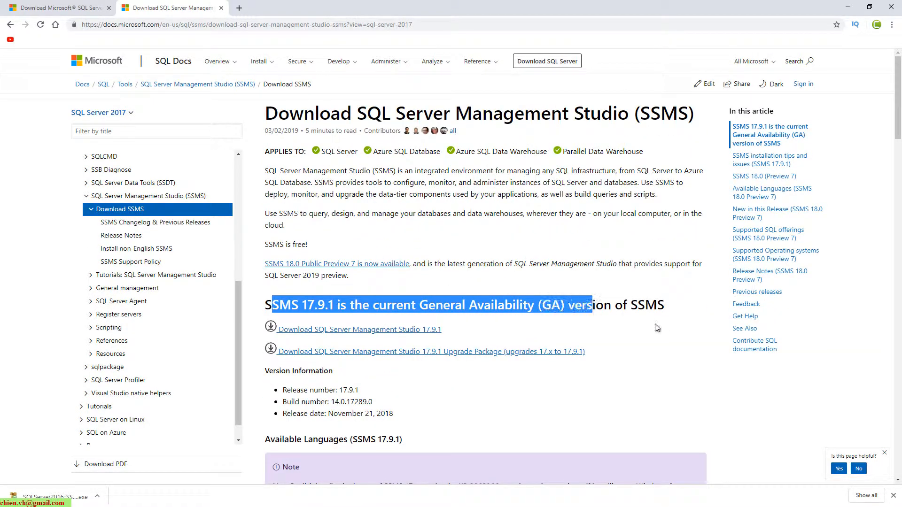
left_click(358, 328)
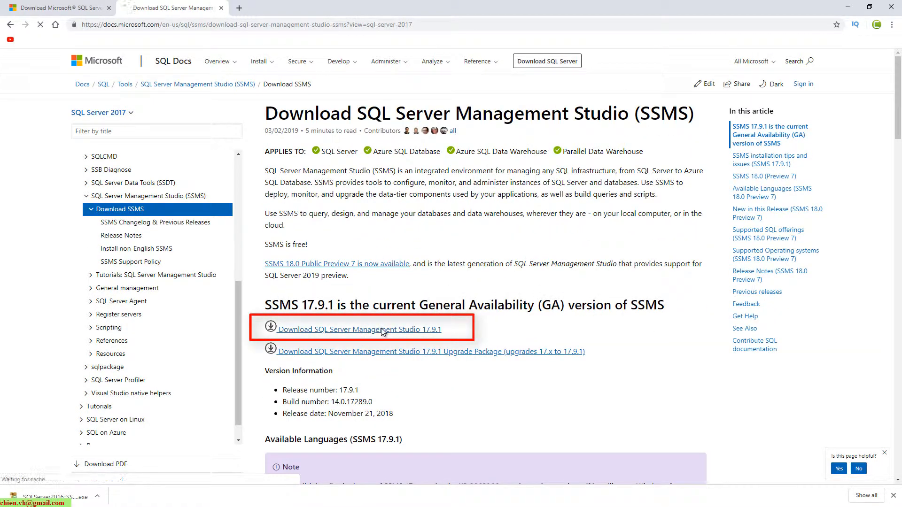
left_click(352, 329)
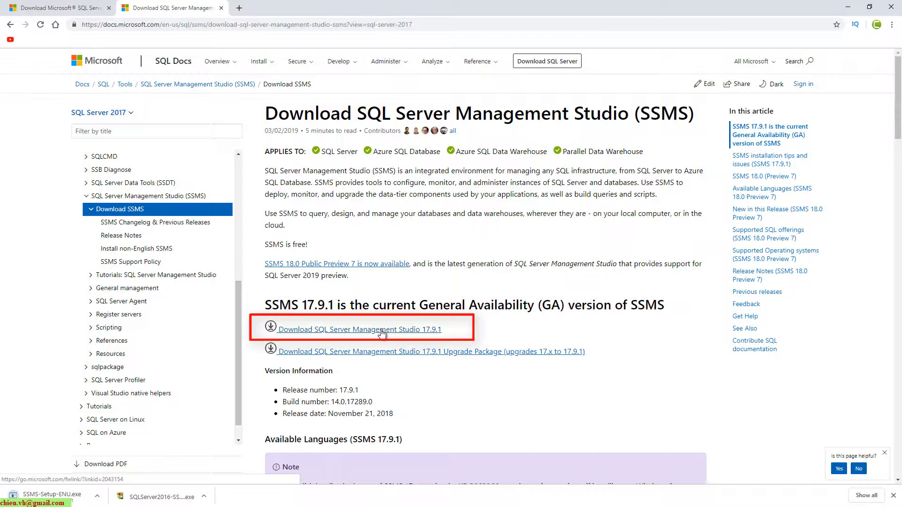
mouse_move(210, 461)
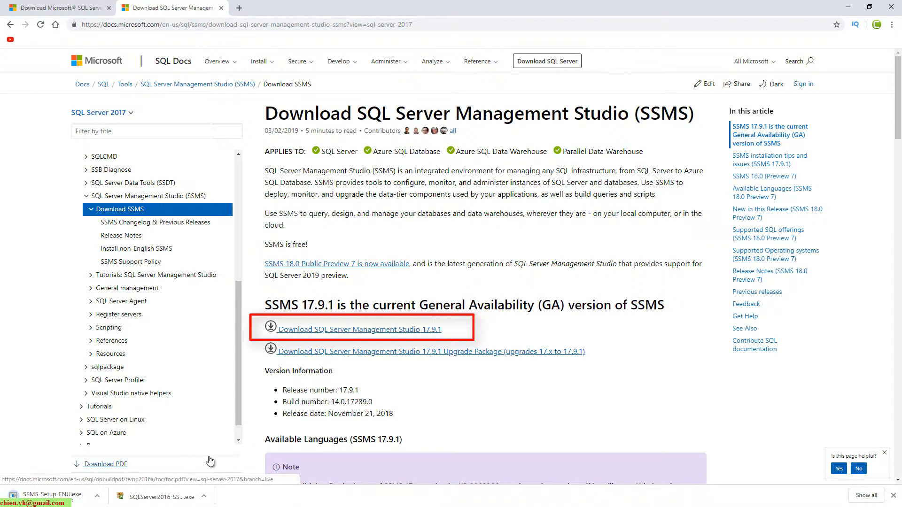
left_click(353, 329)
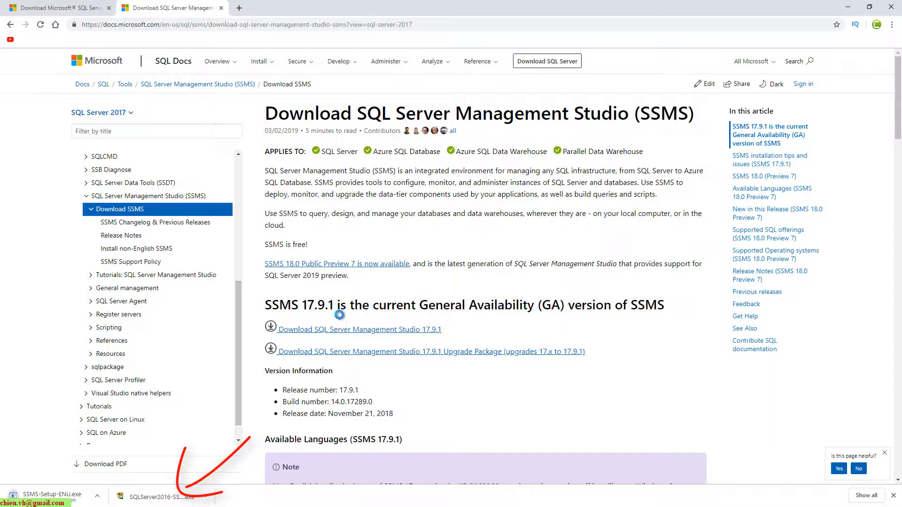
Launch the SQL Server 2016 Express installer, choose Basic, and accept the license terms
left_click(161, 495)
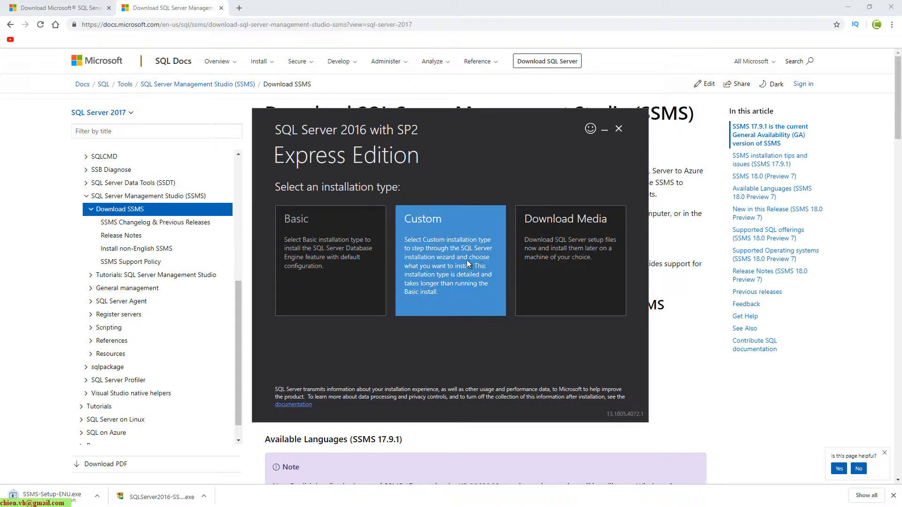
mouse_move(545, 270)
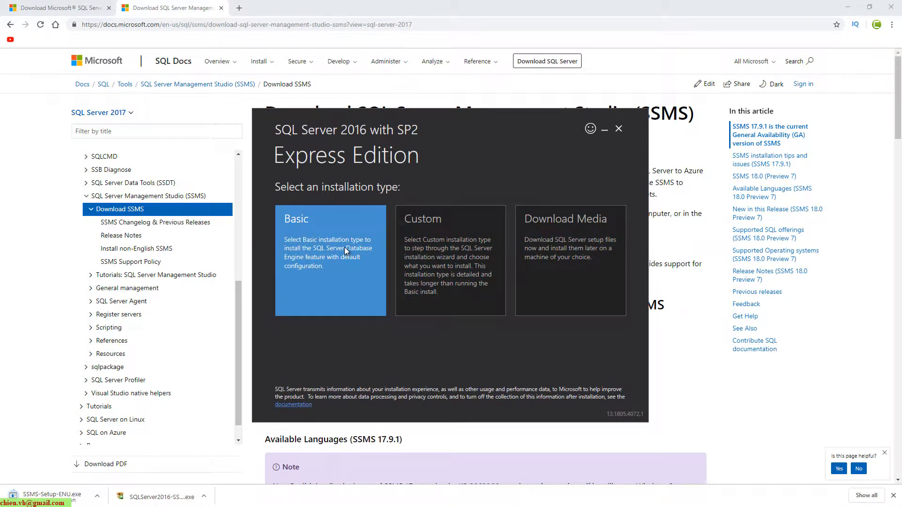
left_click(330, 260)
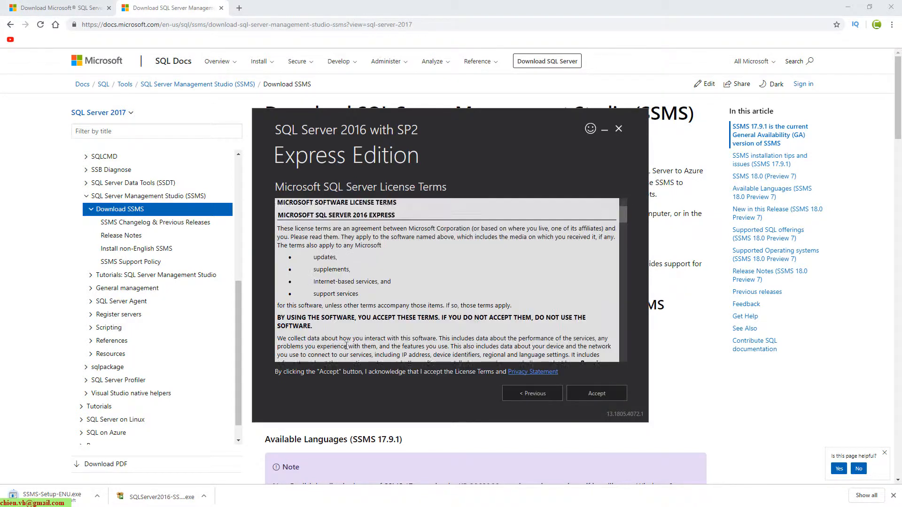
left_click(596, 393)
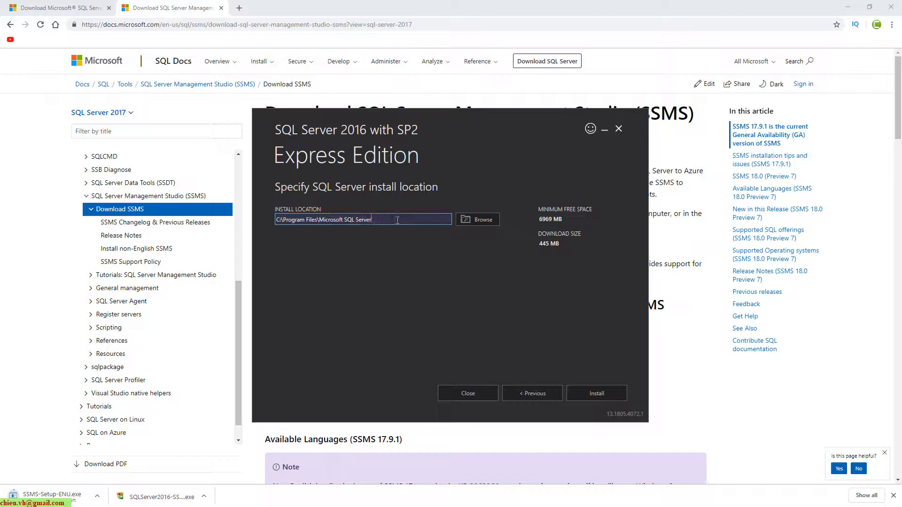
mouse_move(477, 219)
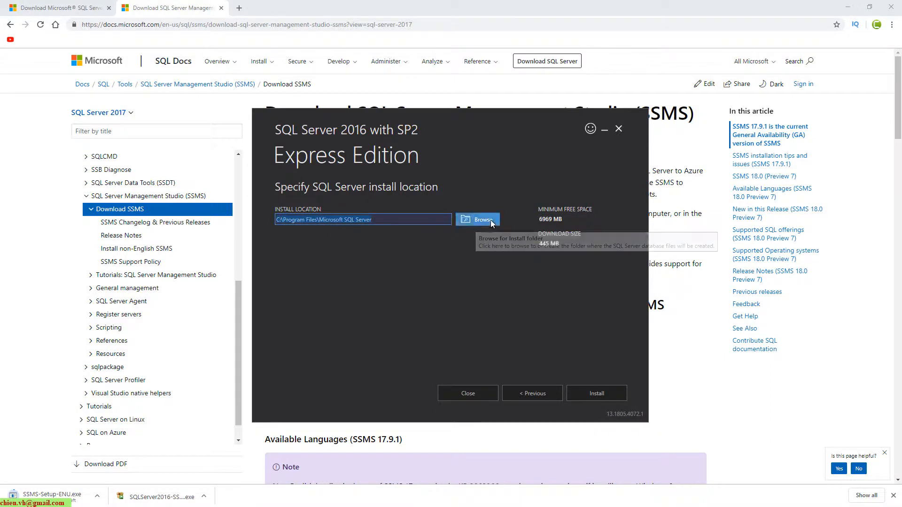
Set the install location to a new 'SQL Server Express 2016 SP2' folder under Program Files
left_click(476, 219)
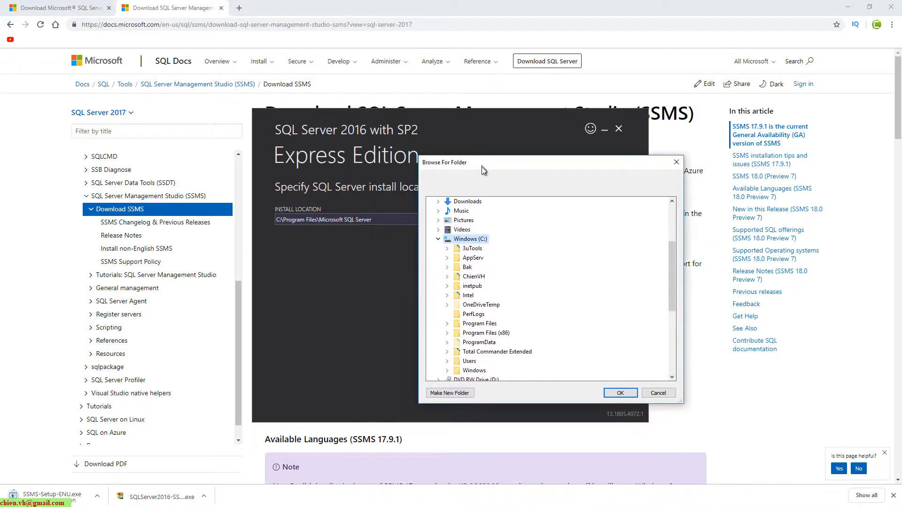
mouse_move(449, 339)
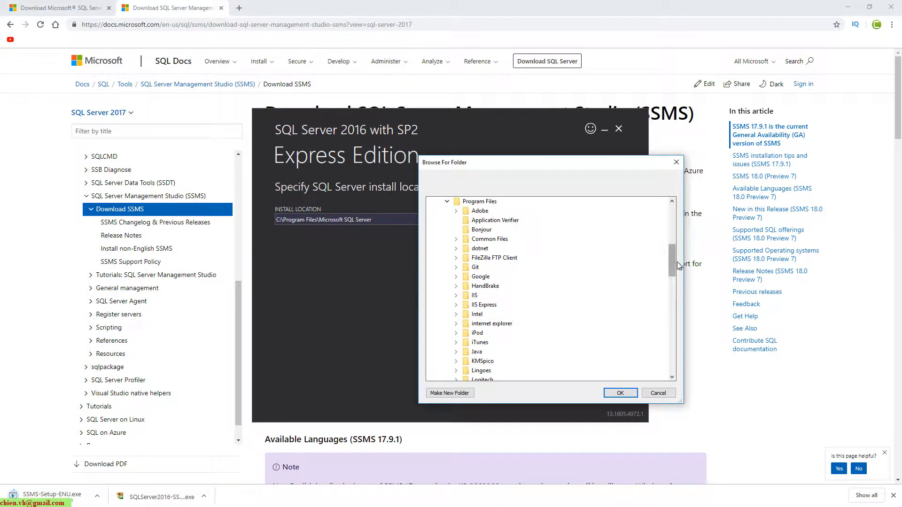
scroll("down", 3)
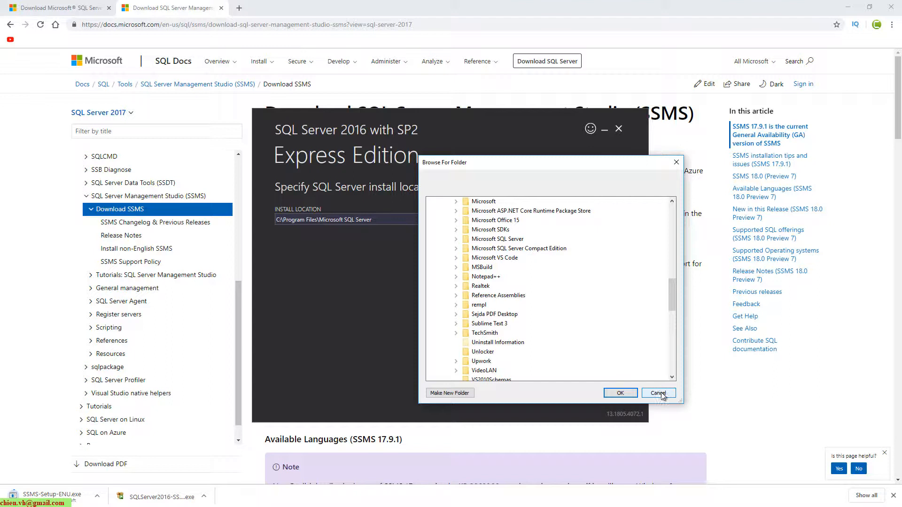
mouse_move(520, 309)
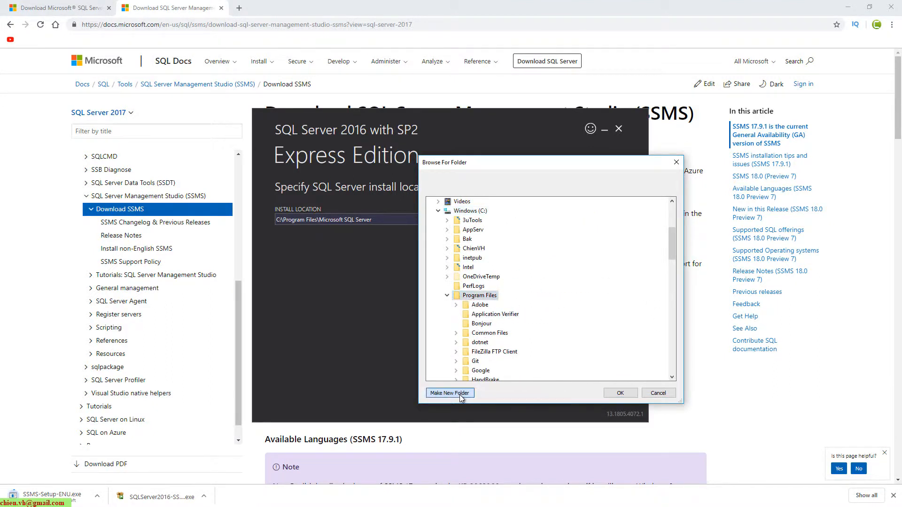
left_click(449, 393)
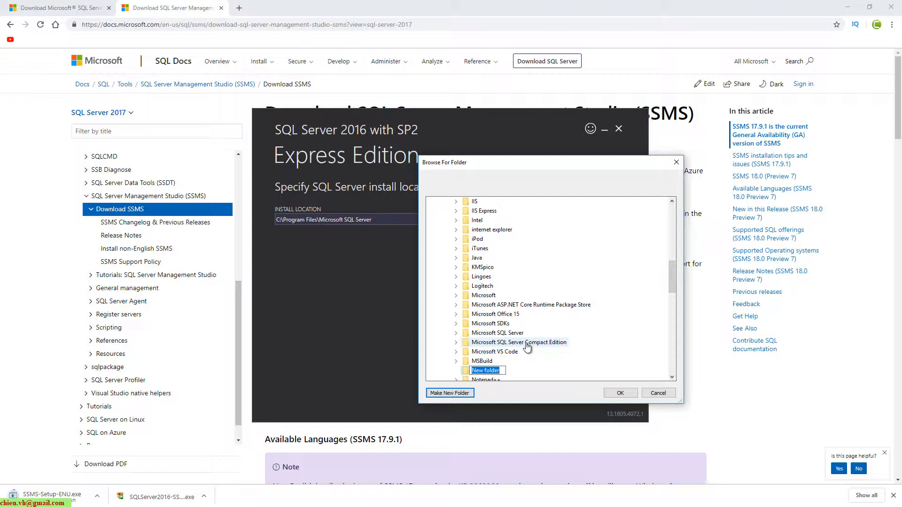
type("SQL Server Express 201")
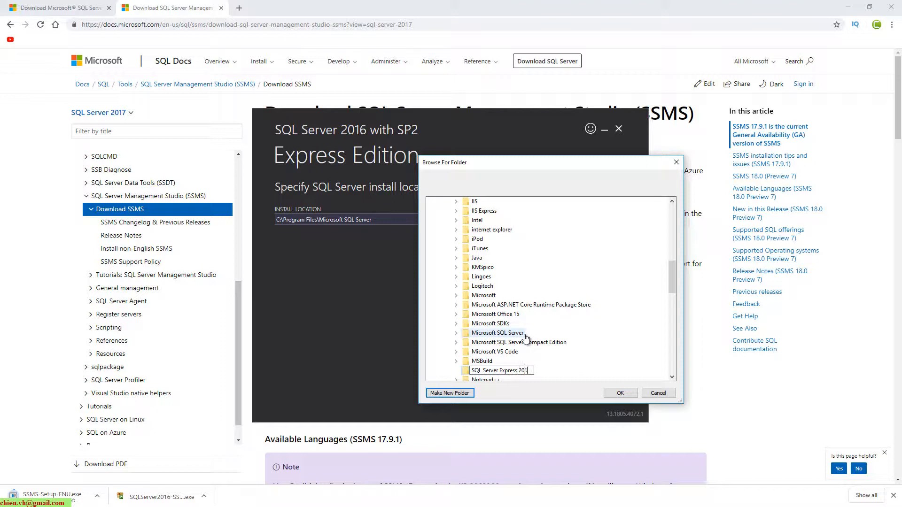
type("6")
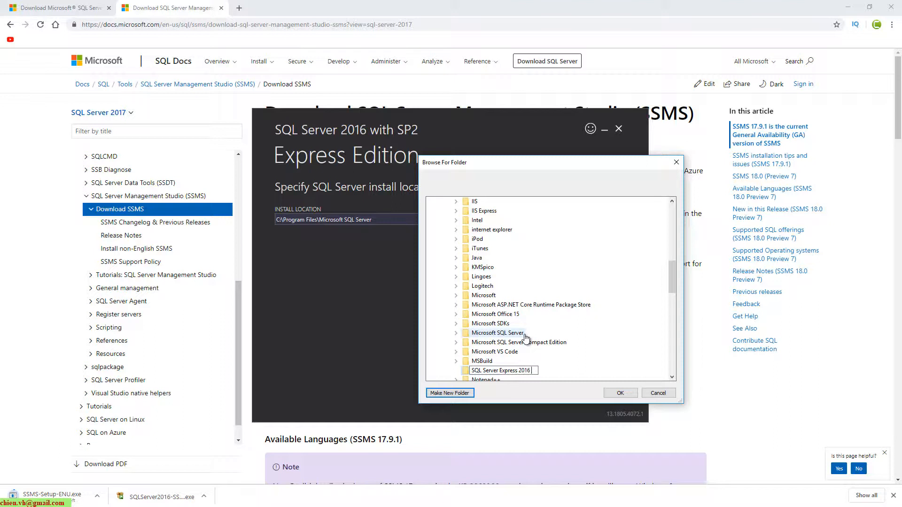
scroll("down", 3)
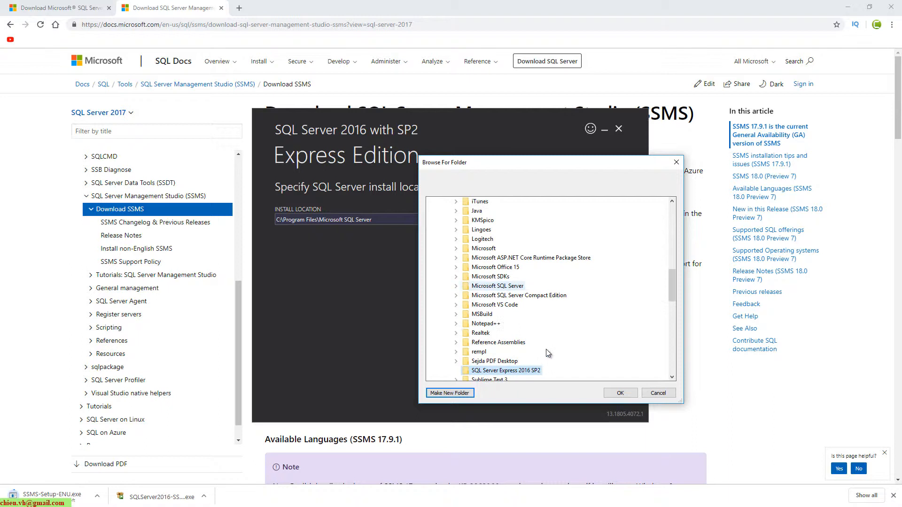
left_click(620, 392)
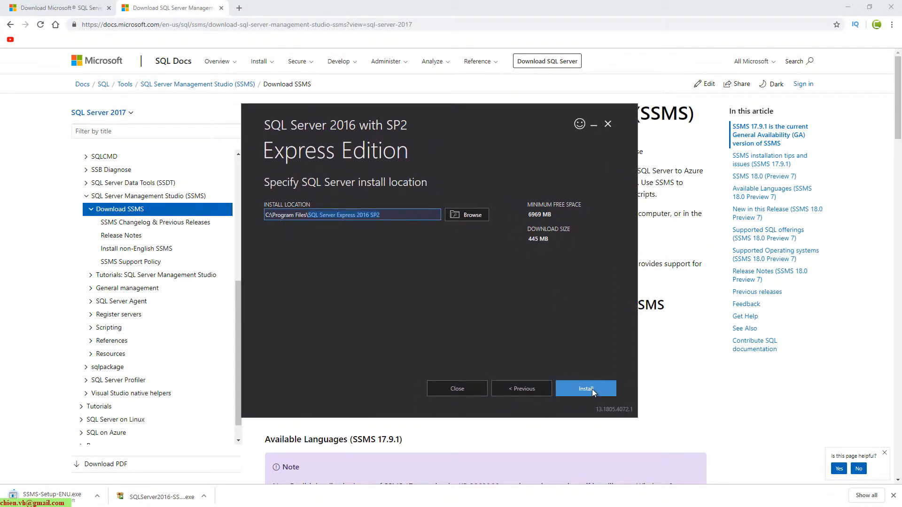
Install SQL Server Express 2016 SP2, then close and confirm exiting the installer
left_click(584, 389)
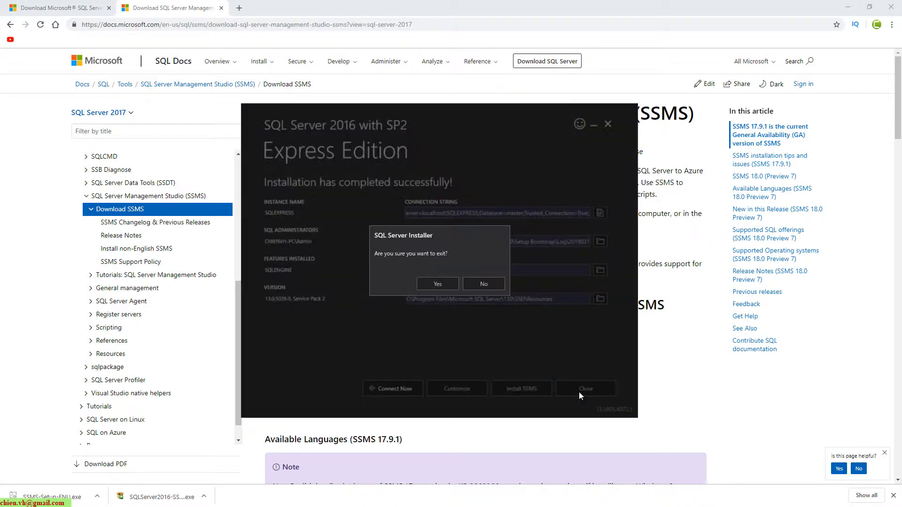
left_click(437, 284)
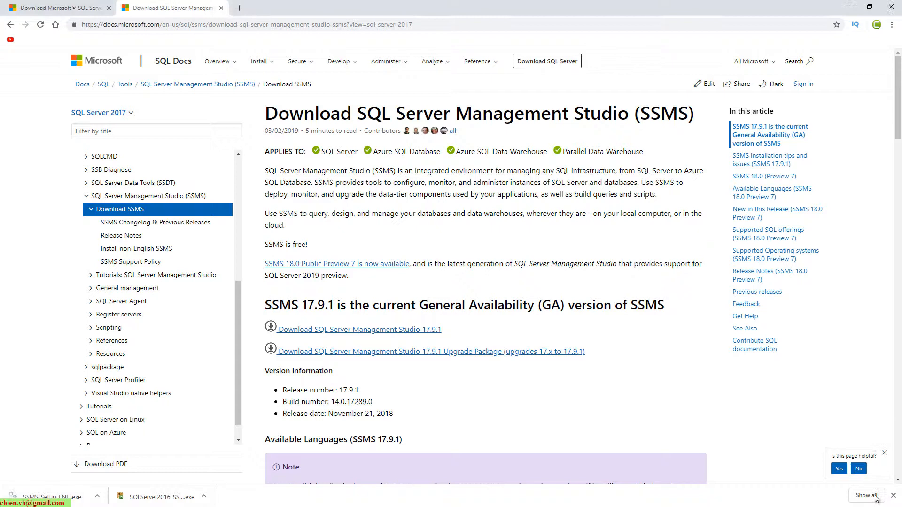
Run SSMS-Setup-ENU.exe from the downloads list, install Management Studio 17.9.1, and close setup
left_click(866, 495)
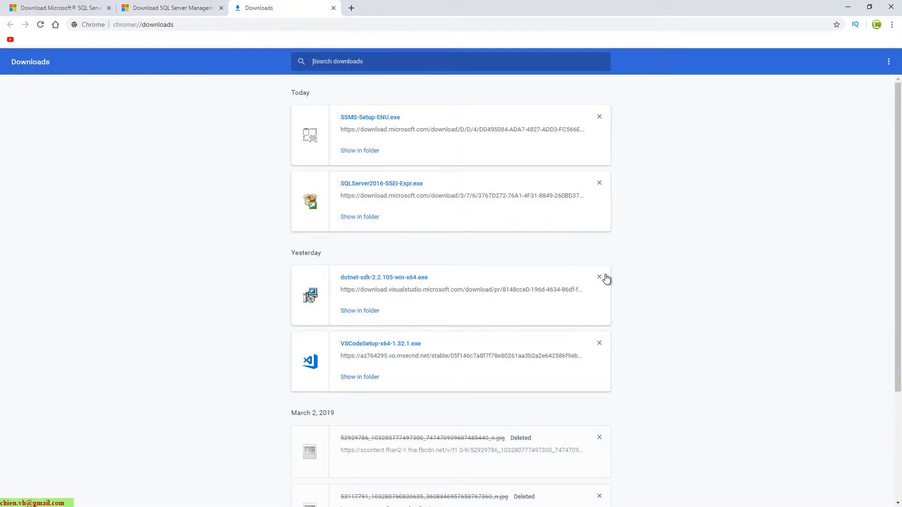
left_click(599, 276)
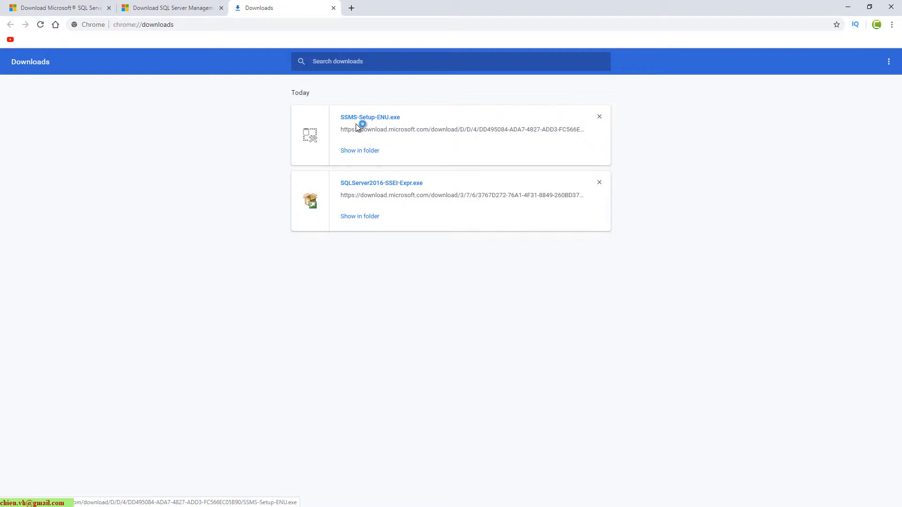
mouse_move(351, 131)
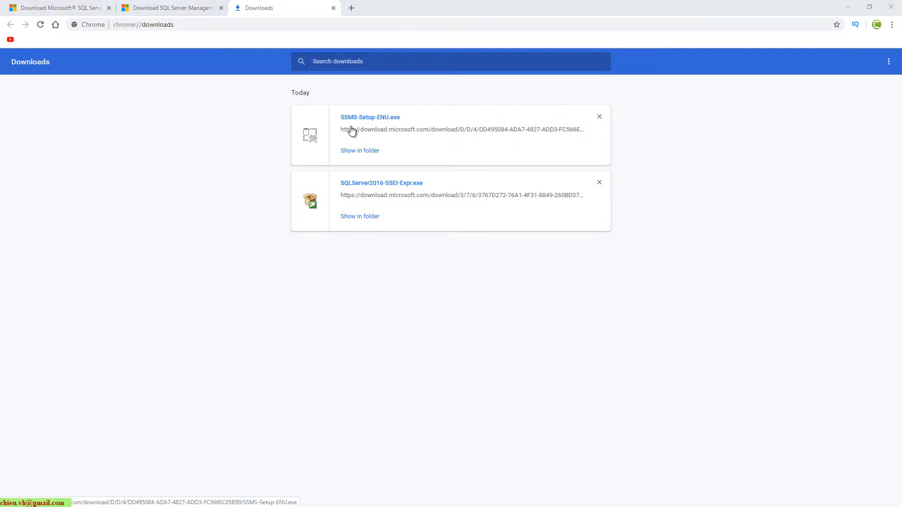
left_click(370, 117)
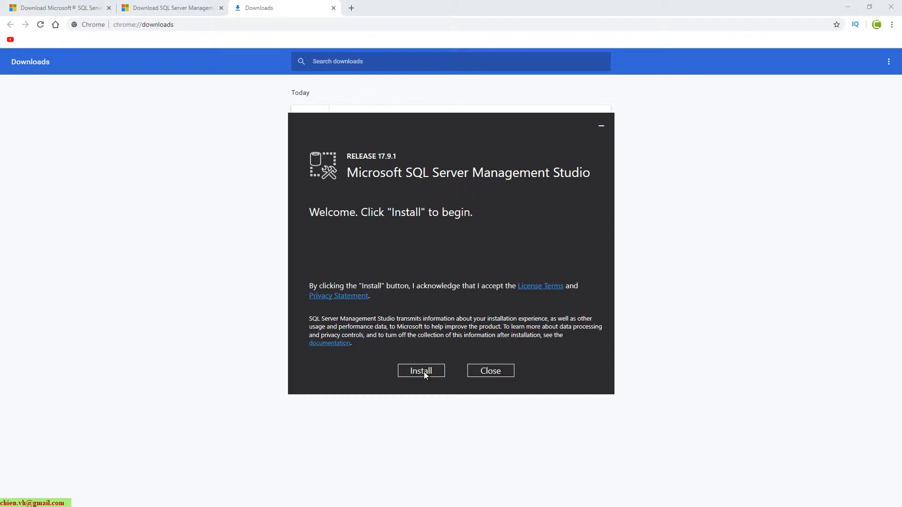
left_click(420, 370)
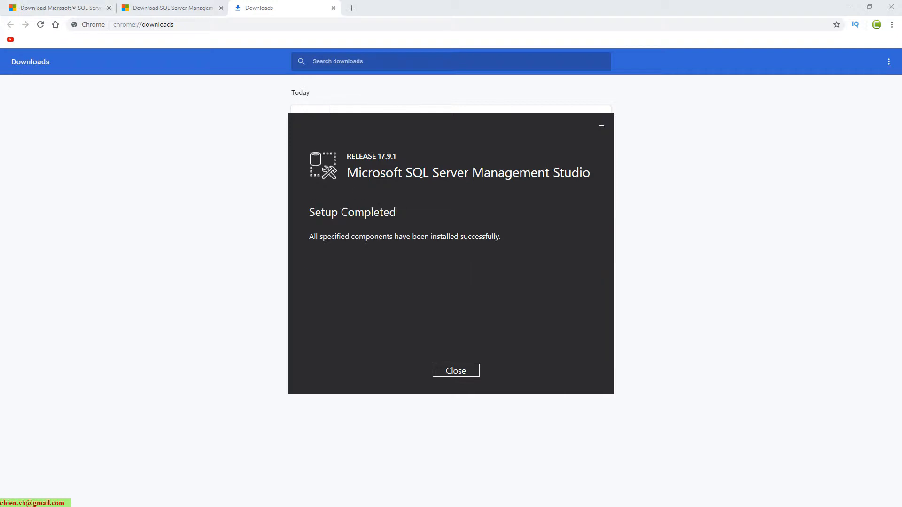
mouse_move(454, 367)
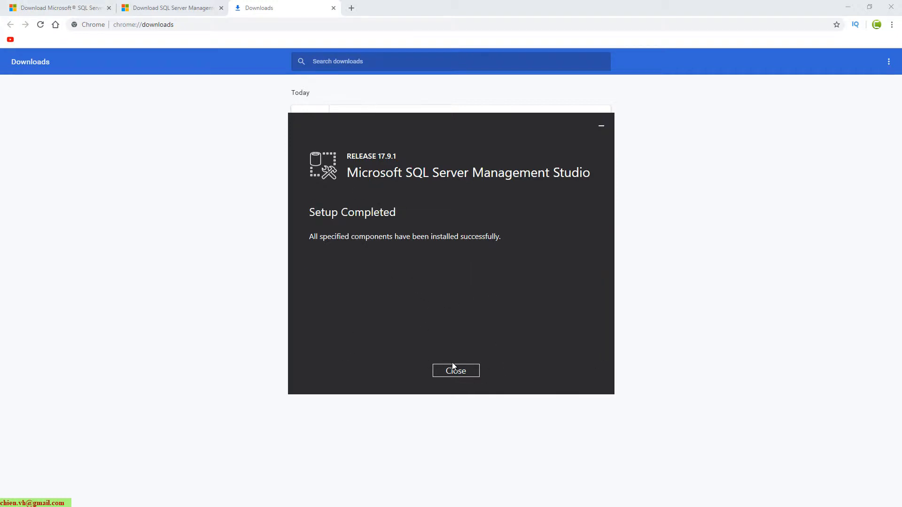
mouse_move(459, 380)
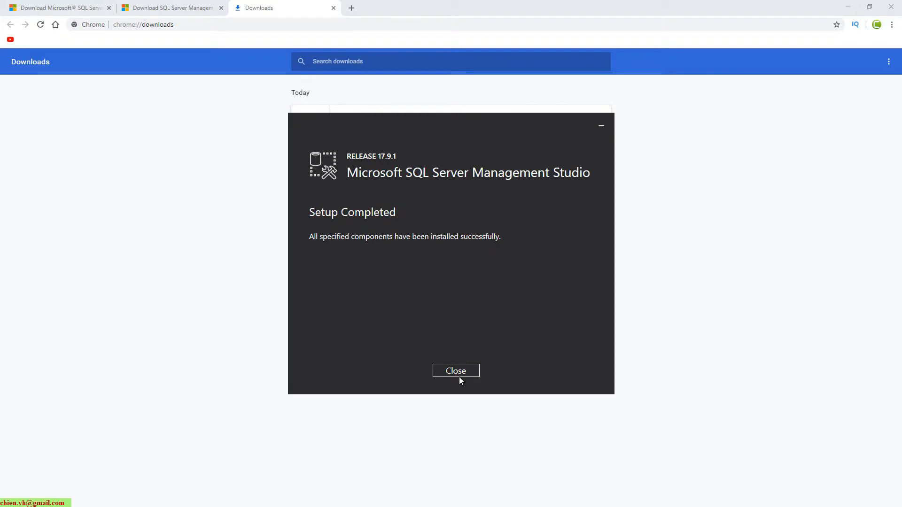
left_click(455, 371)
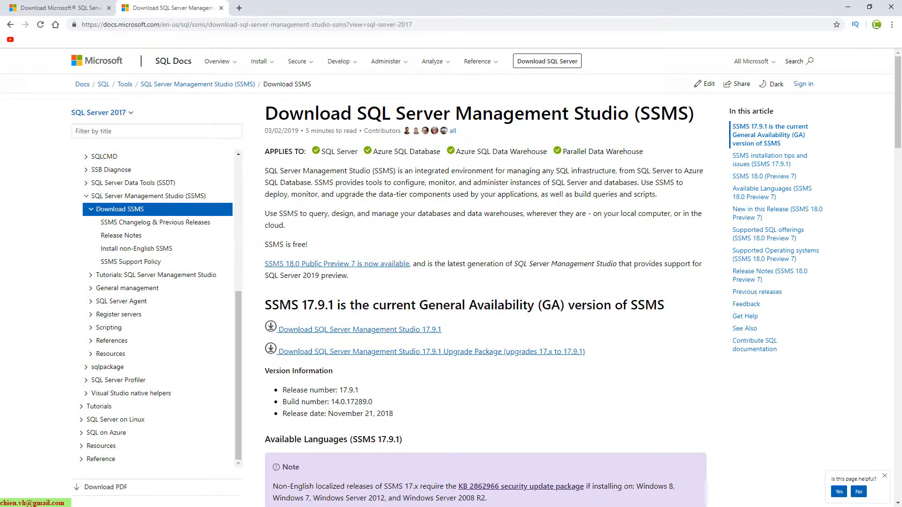
Launch SQL Server Management Studio 17.9.1
left_click(357, 329)
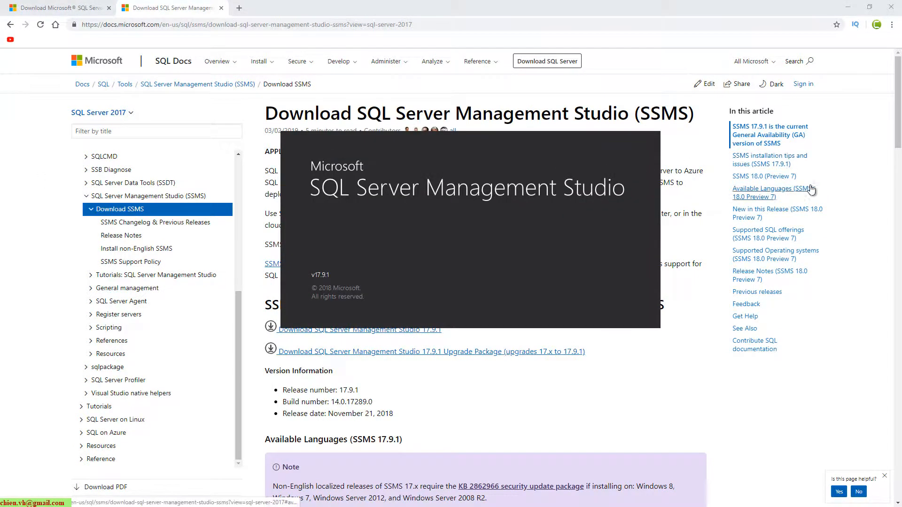
mouse_move(811, 187)
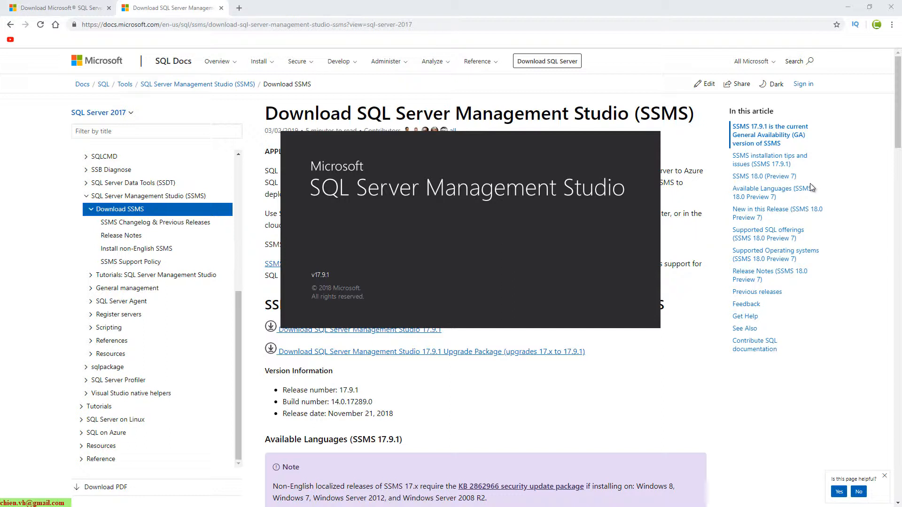
mouse_move(17, 206)
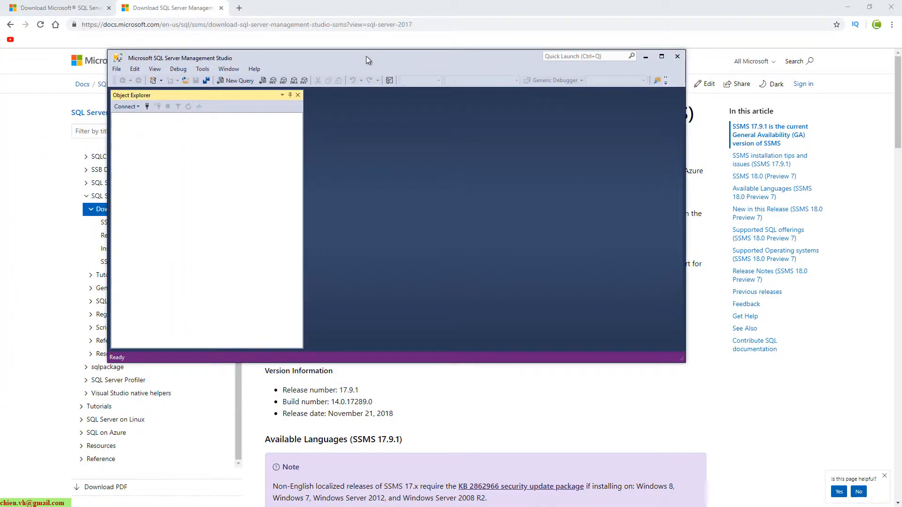
Maximize Management Studio and connect to the local SQLEXPRESS Database Engine instance
left_click(661, 55)
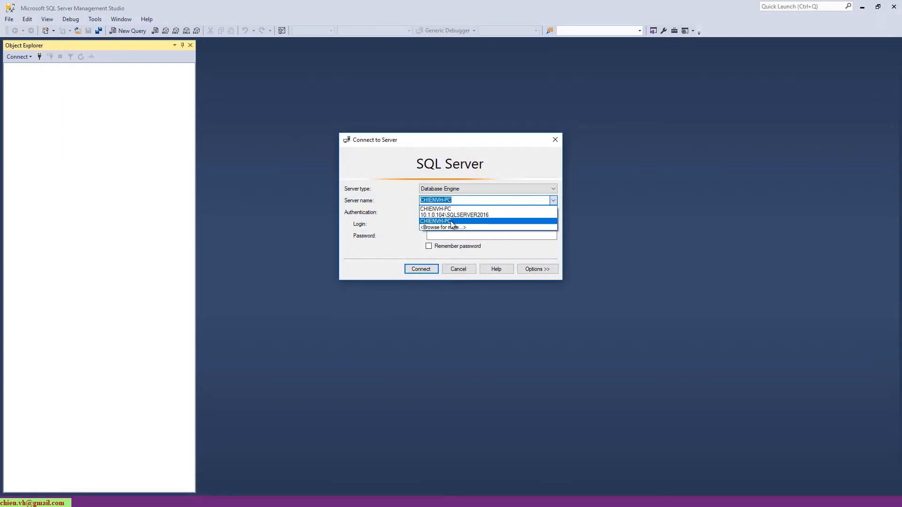
left_click(442, 227)
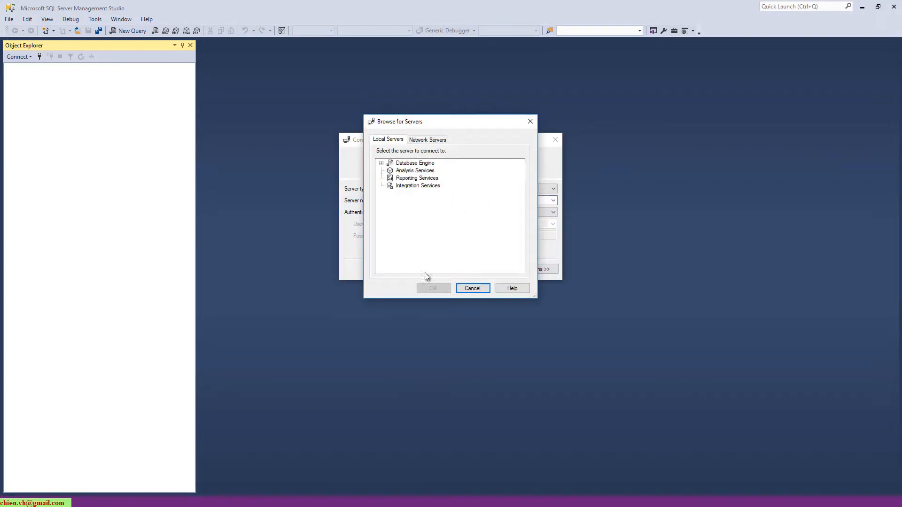
left_click(381, 163)
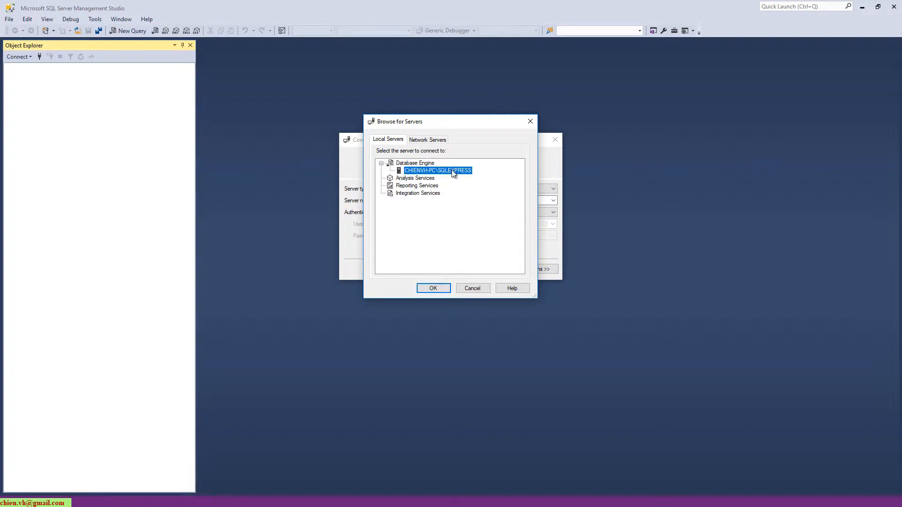
left_click(432, 287)
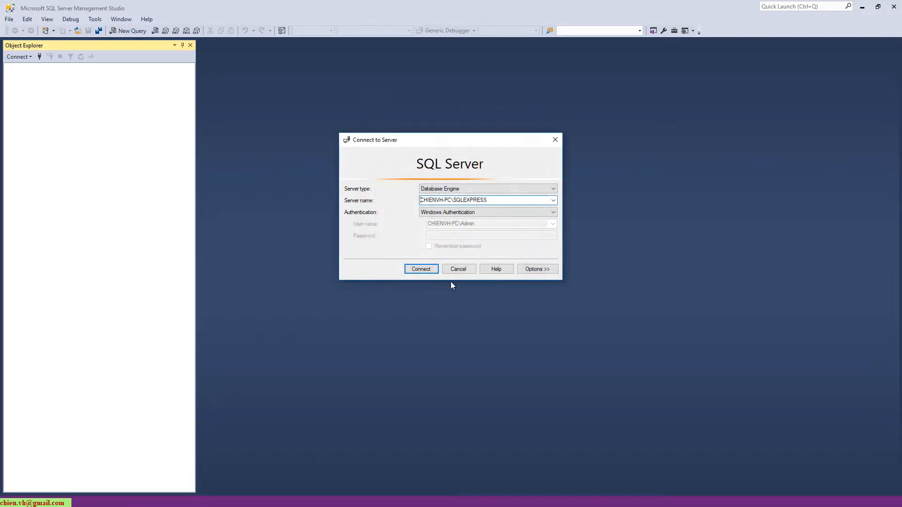
left_click(421, 269)
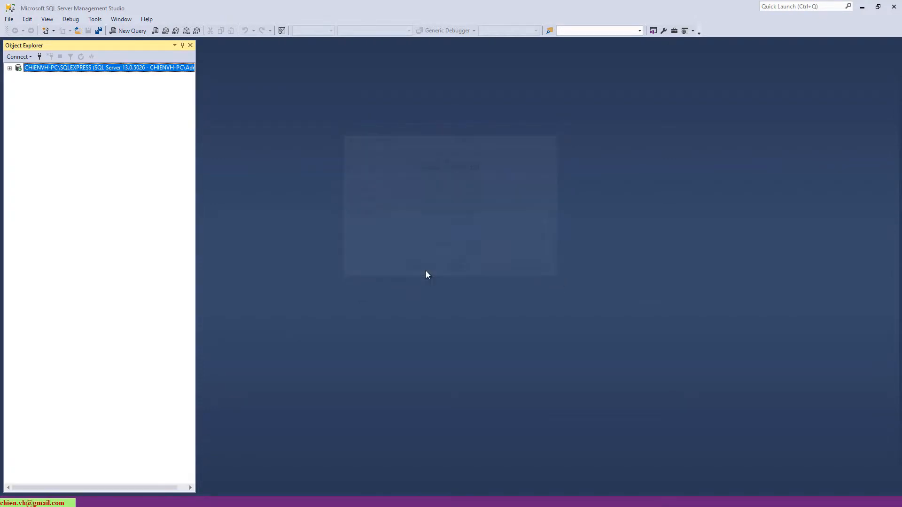
Expand Security > Logins and open the sa login's properties
left_click(9, 67)
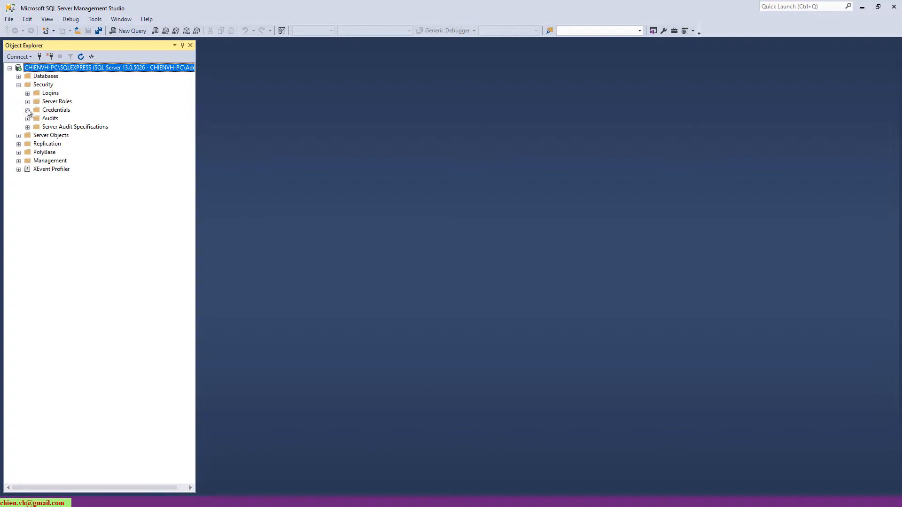
left_click(27, 93)
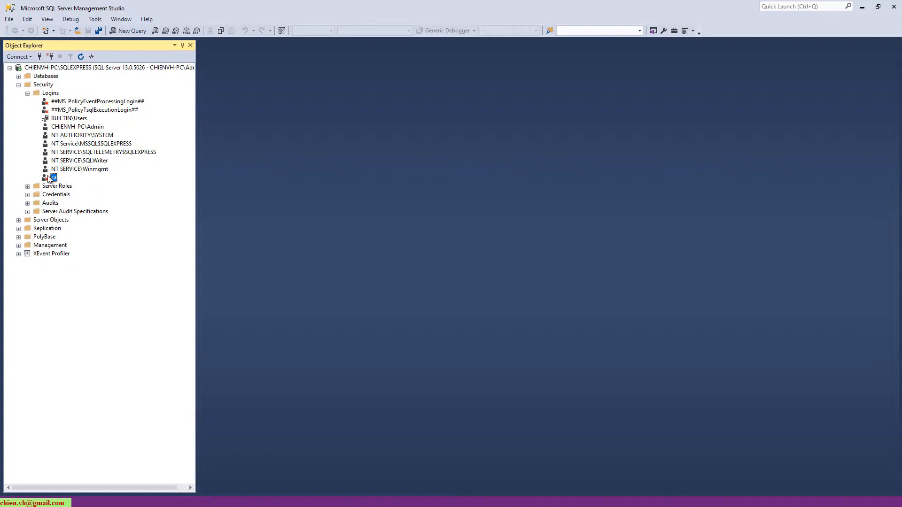
double_click(53, 177)
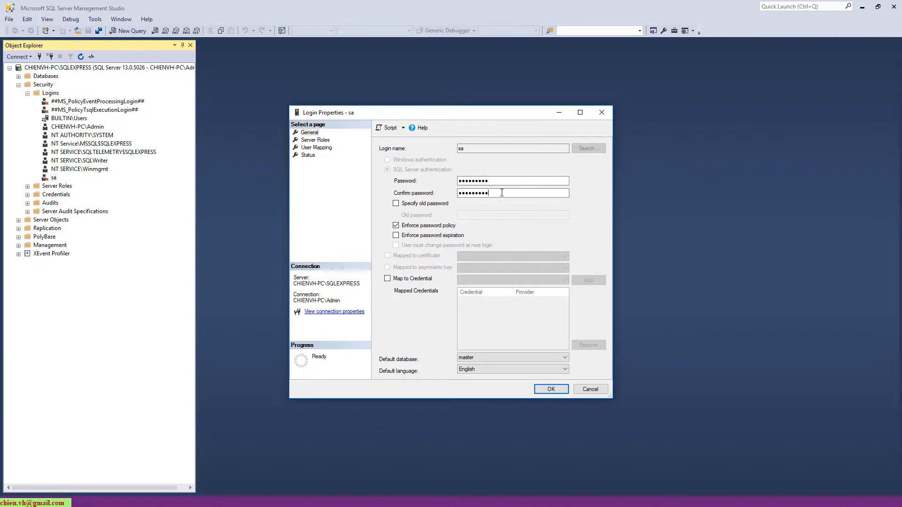
Turn off password policy enforcement for sa, set its status to Enabled, and save
left_click(395, 225)
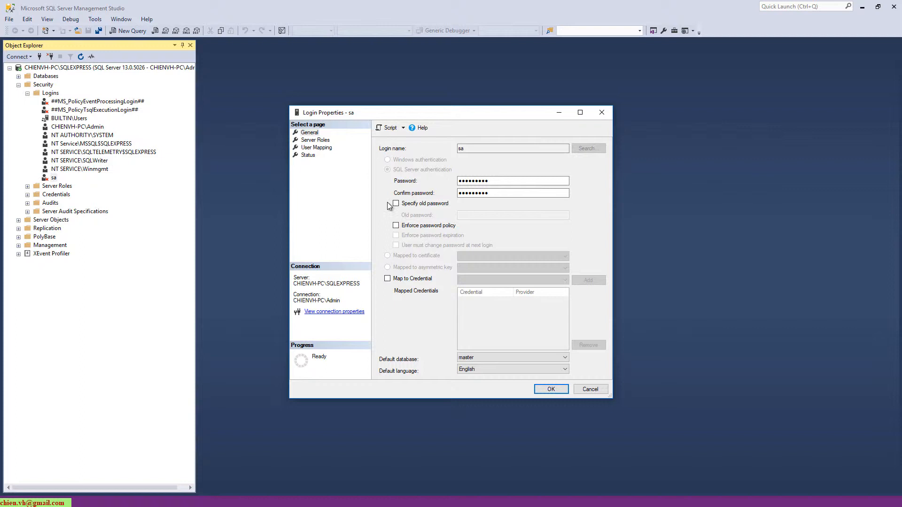
left_click(314, 140)
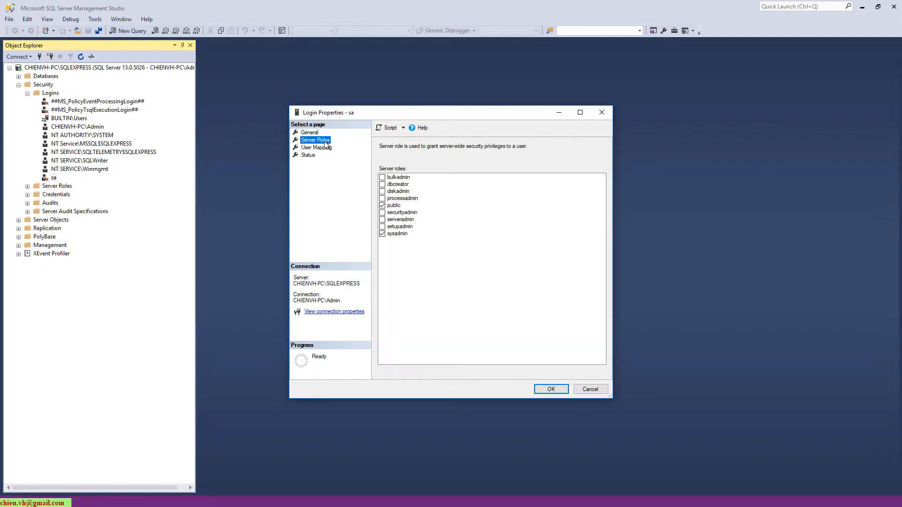
left_click(316, 147)
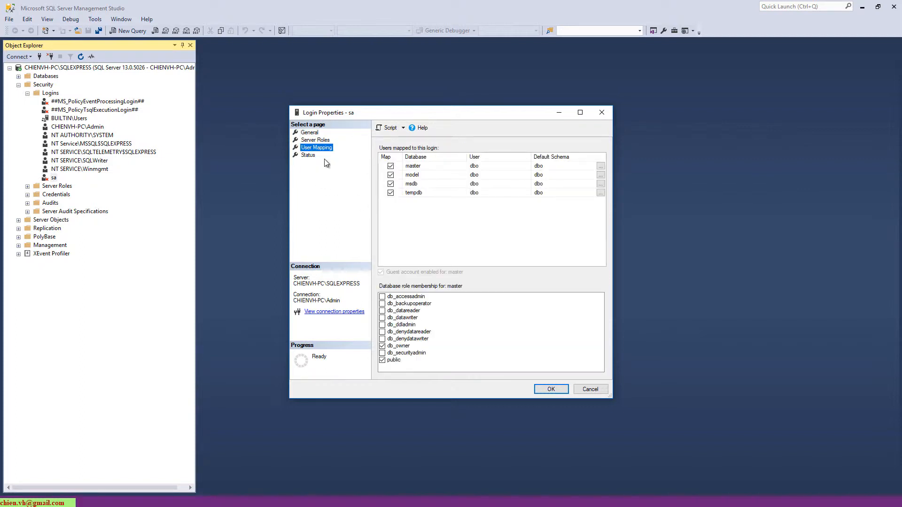
left_click(307, 154)
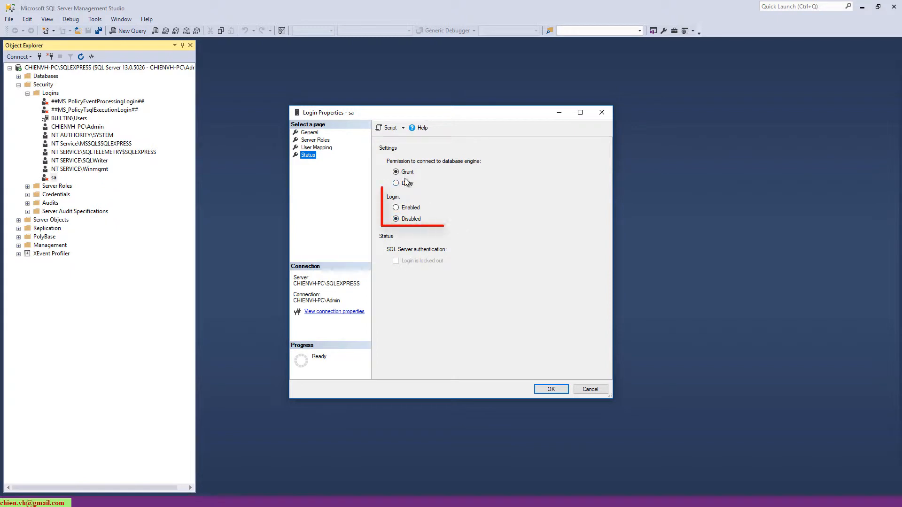
left_click(395, 208)
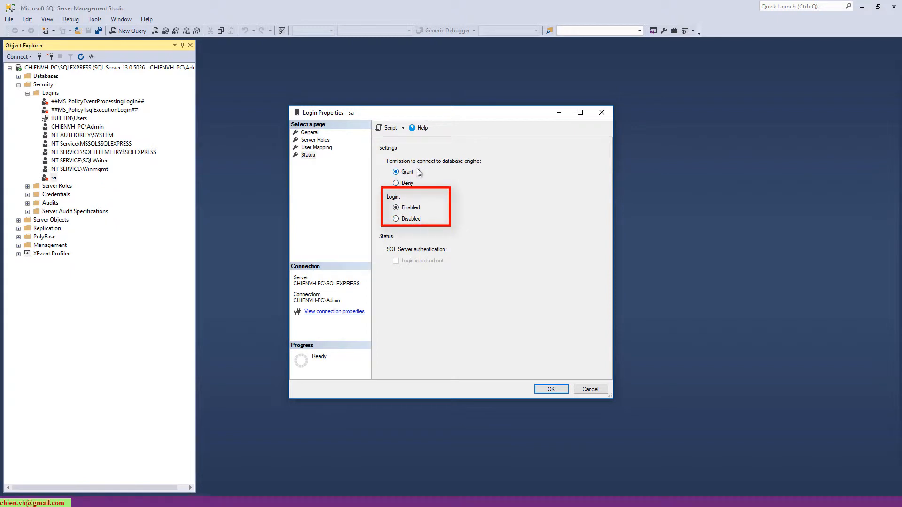
mouse_move(395, 153)
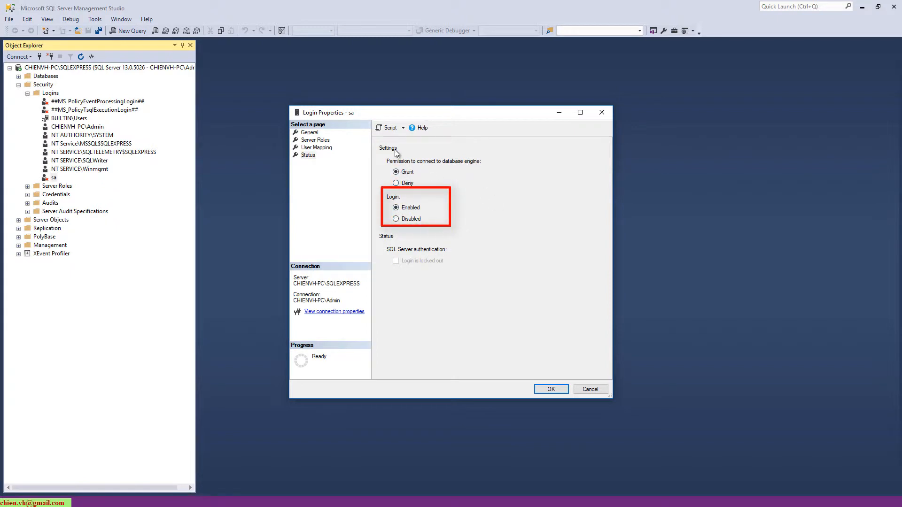
left_click(550, 389)
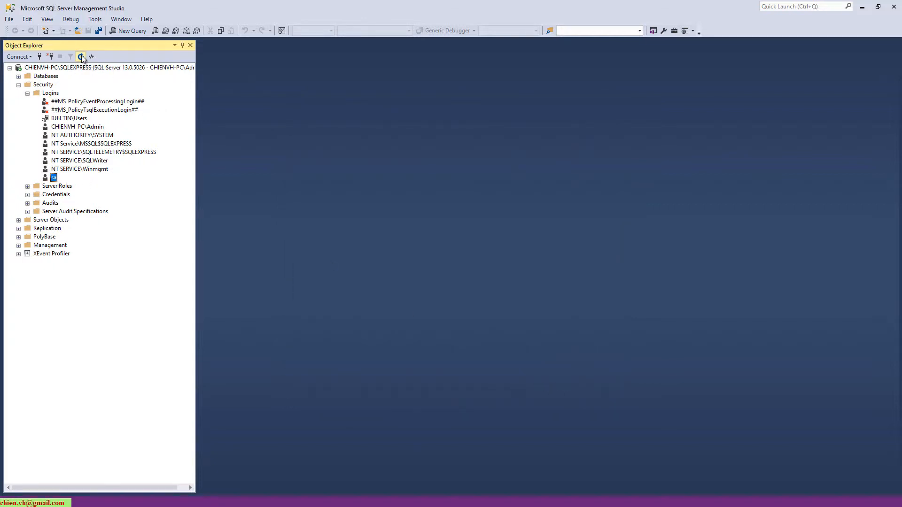
Try connecting to SQLEXPRESS as sa with SQL Server Authentication, then dismiss error 18456
left_click(108, 67)
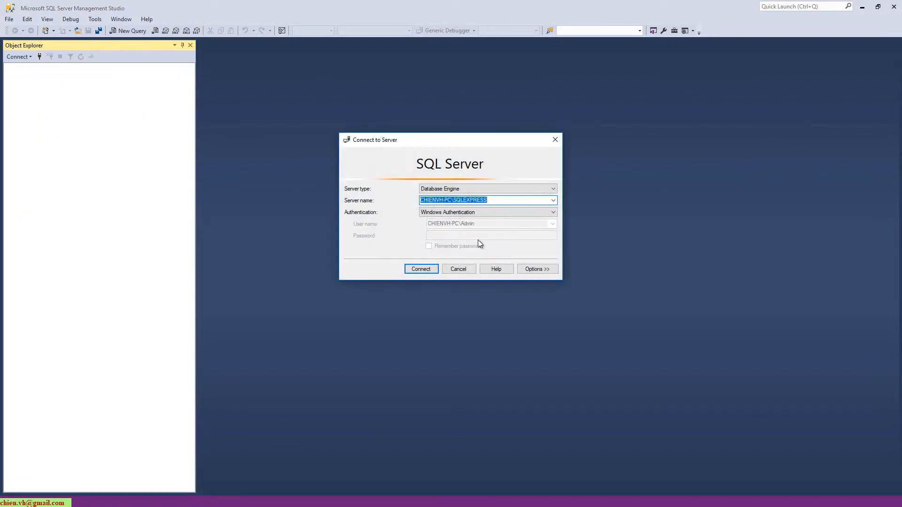
left_click(487, 212)
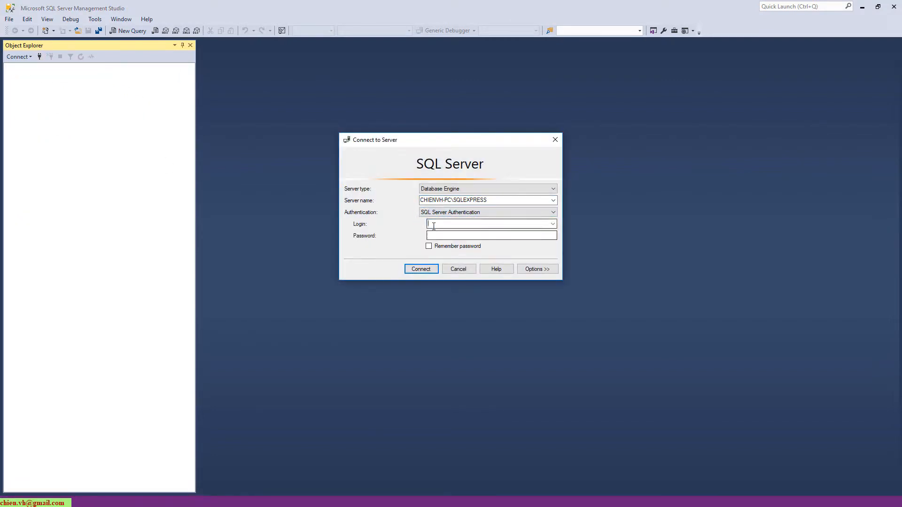
type("sa")
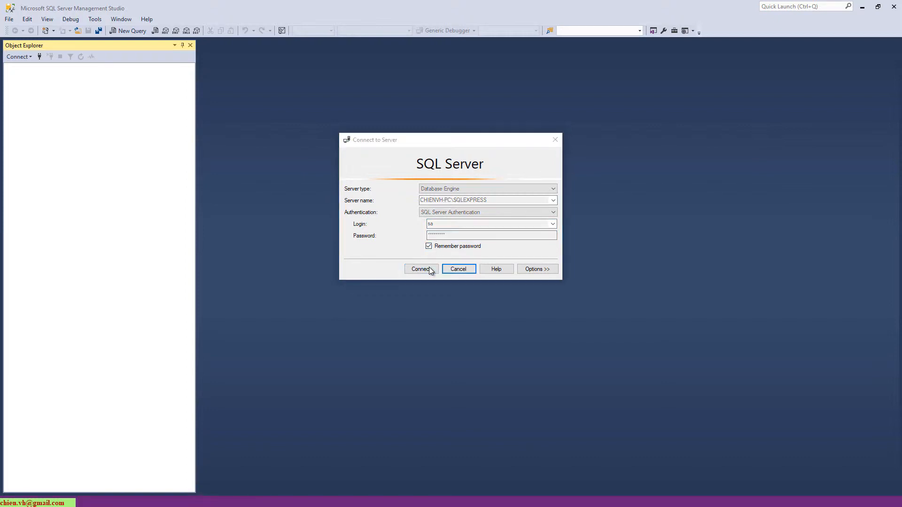
left_click(420, 268)
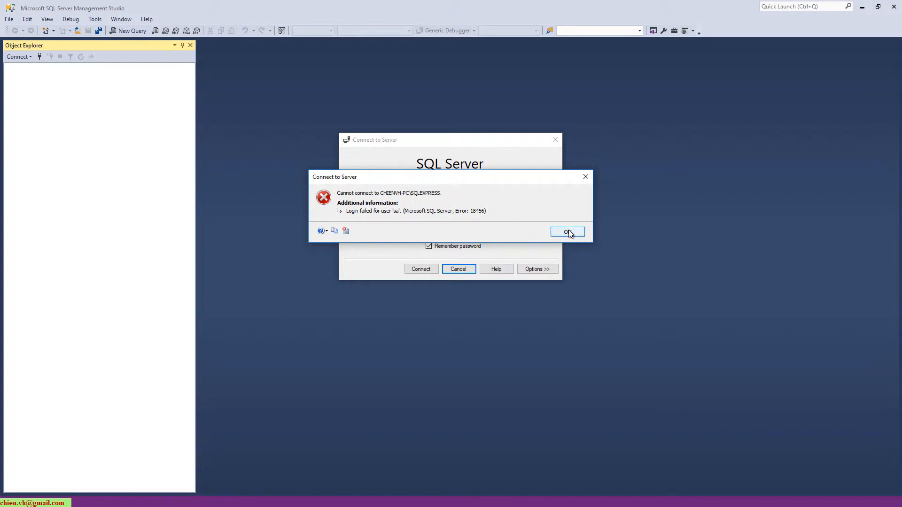
left_click(567, 232)
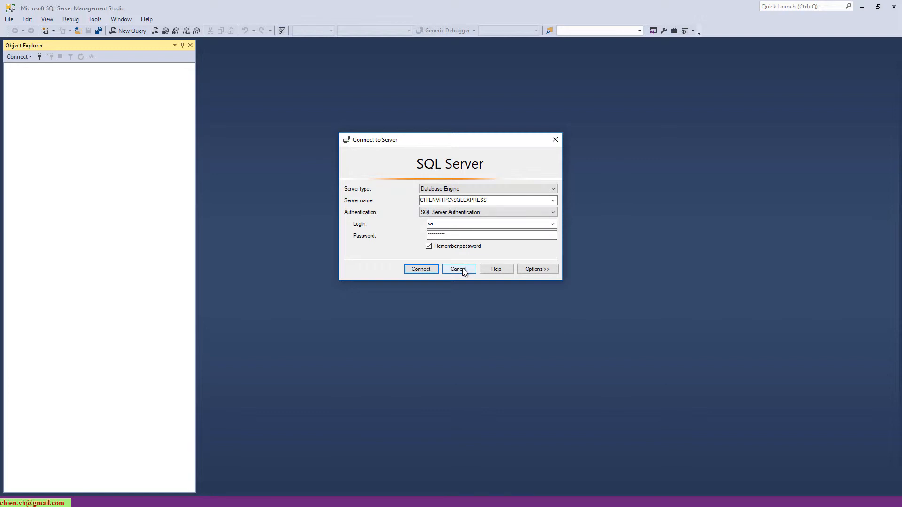
Open the server properties and select SQL Server and Windows Authentication mode under Security
left_click(420, 269)
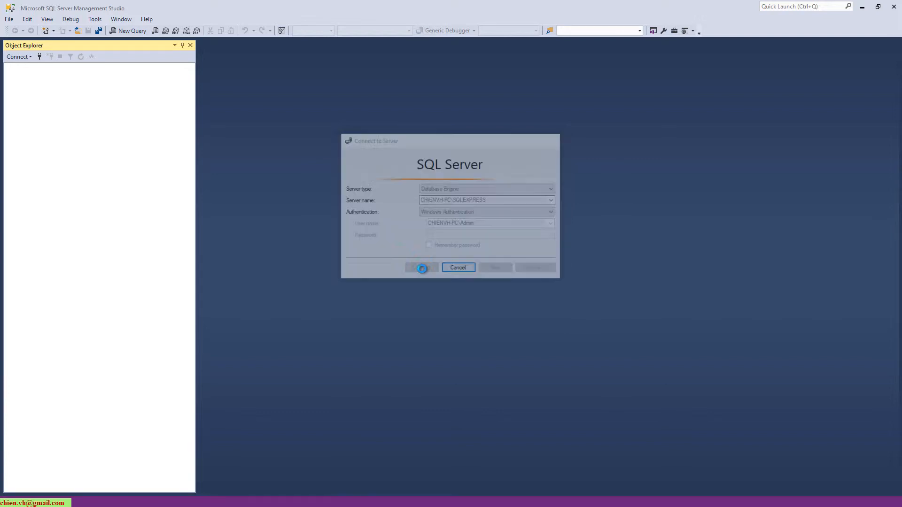
left_click(421, 267)
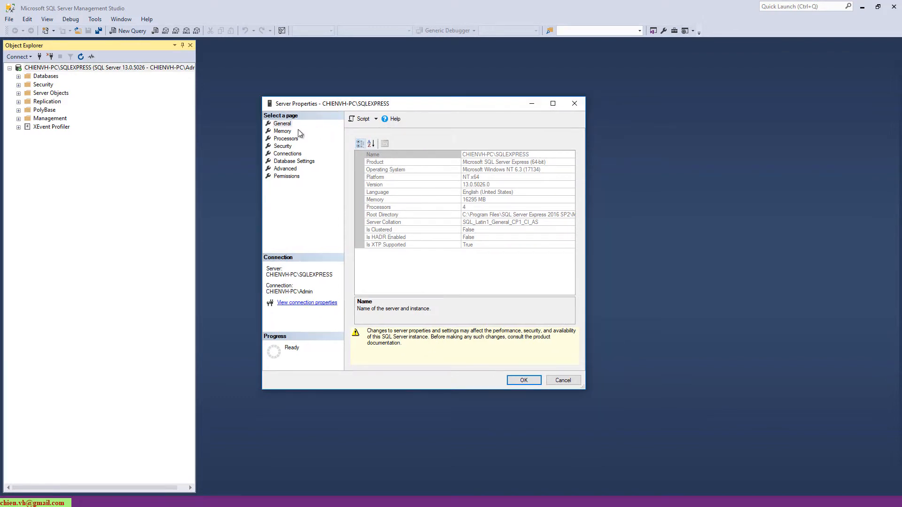
left_click(283, 131)
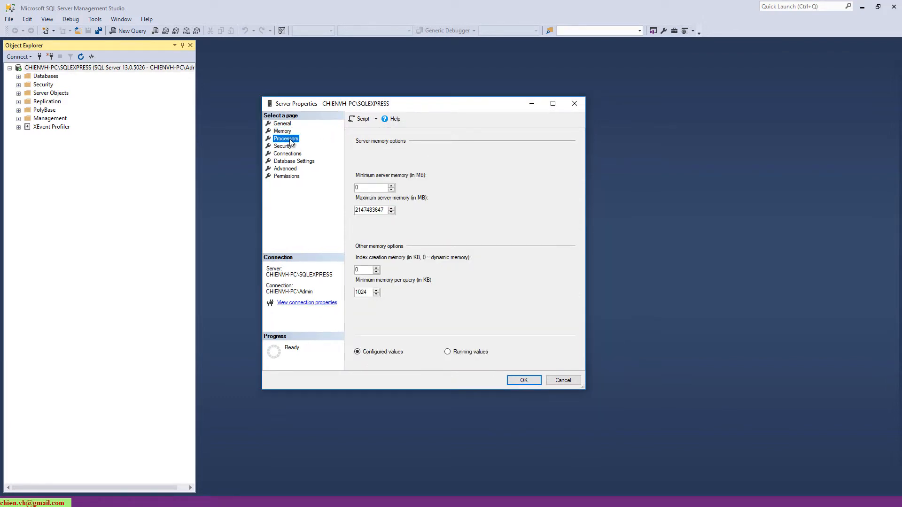
left_click(282, 146)
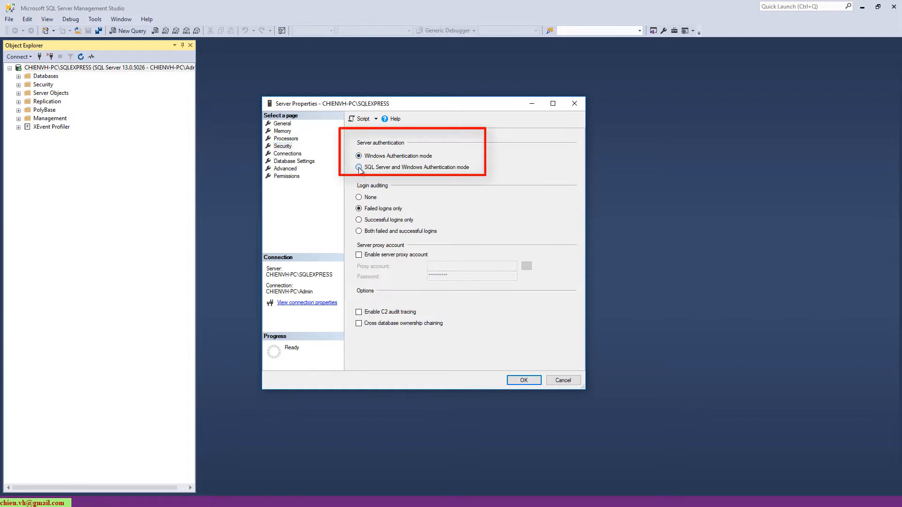
left_click(358, 167)
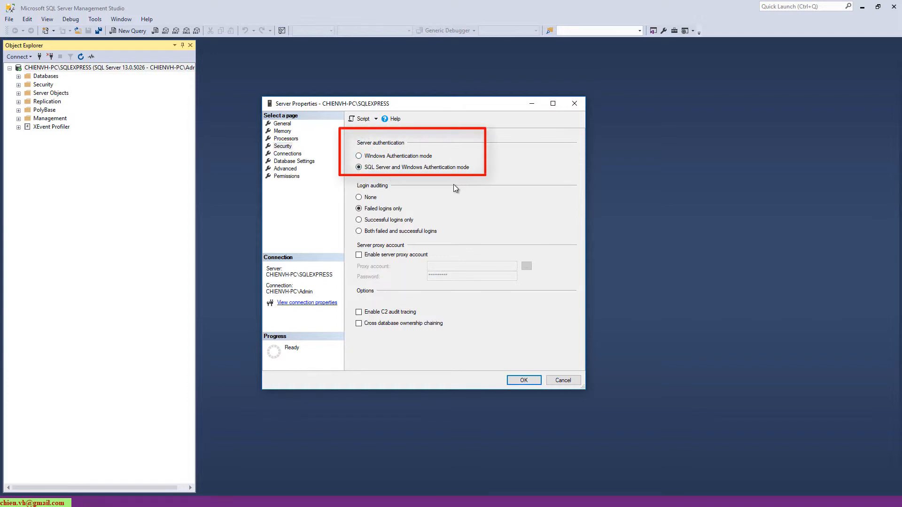
Review the other property pages, save the change, acknowledge the restart notice, and disconnect
left_click(287, 154)
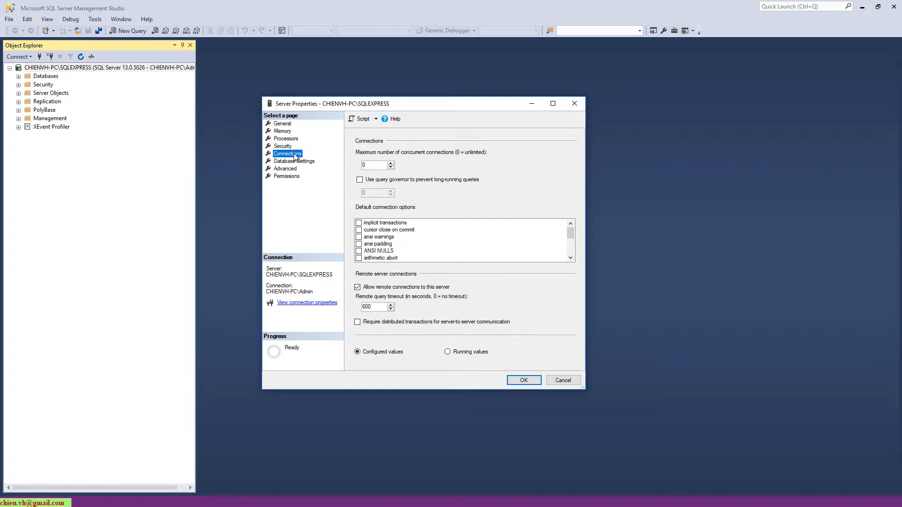
mouse_move(428, 155)
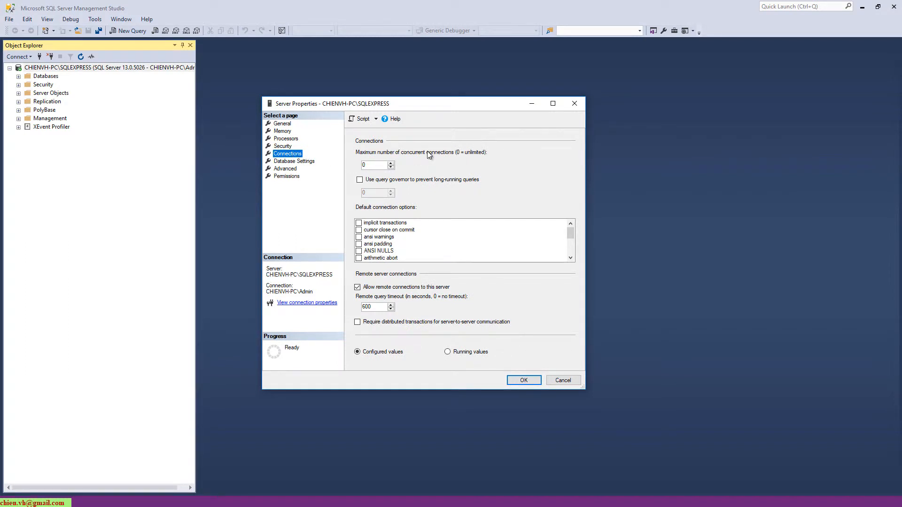
left_click(294, 162)
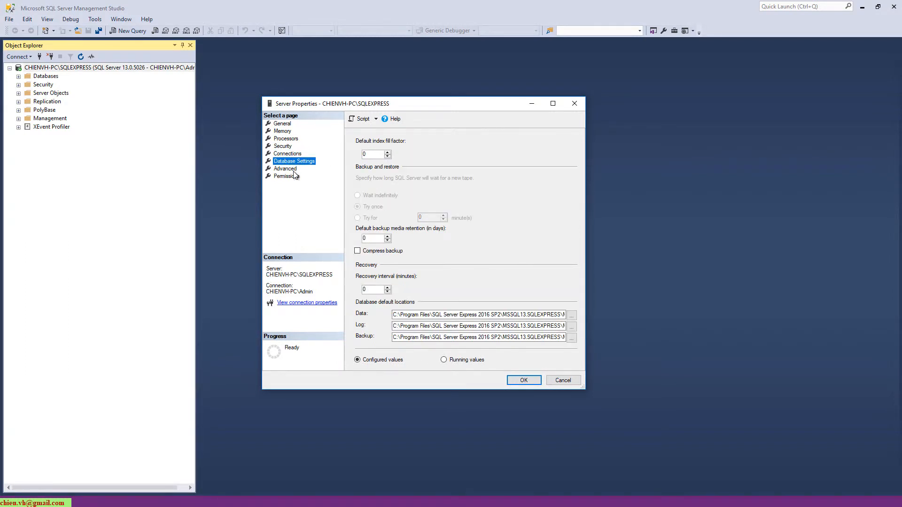
left_click(286, 176)
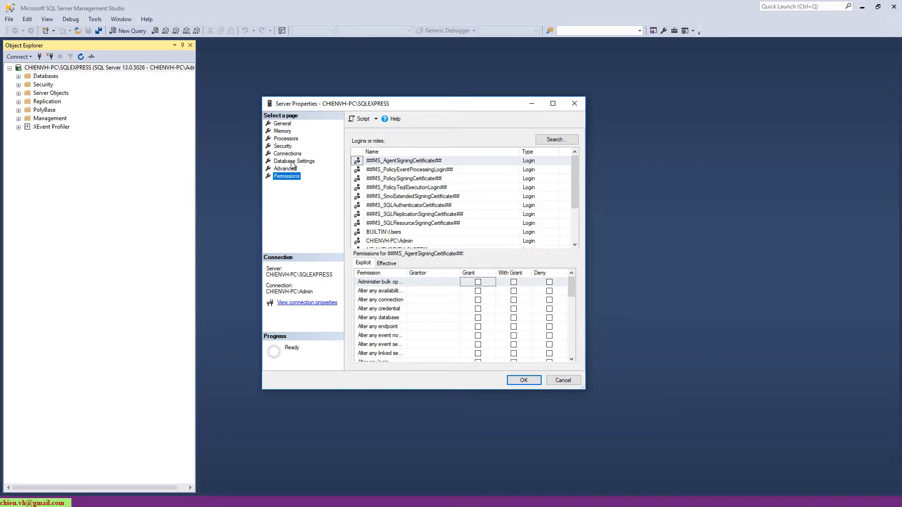
left_click(282, 145)
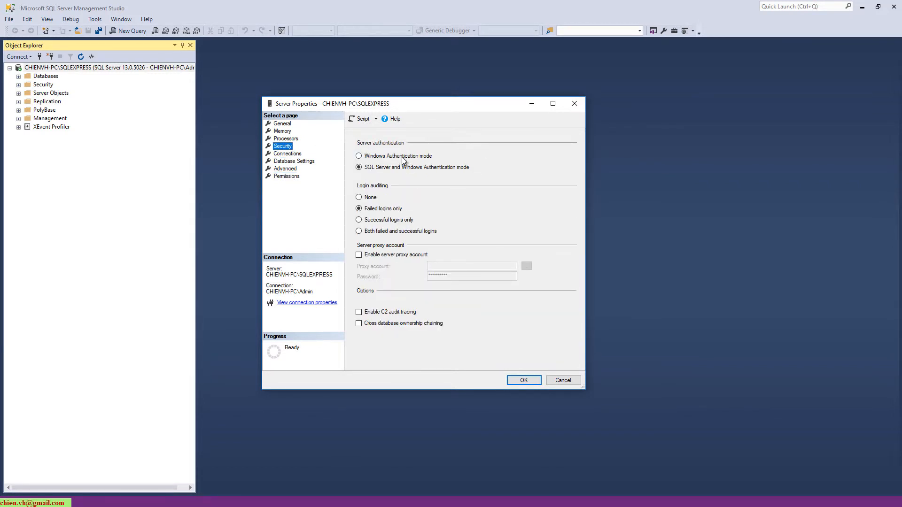
left_click(523, 380)
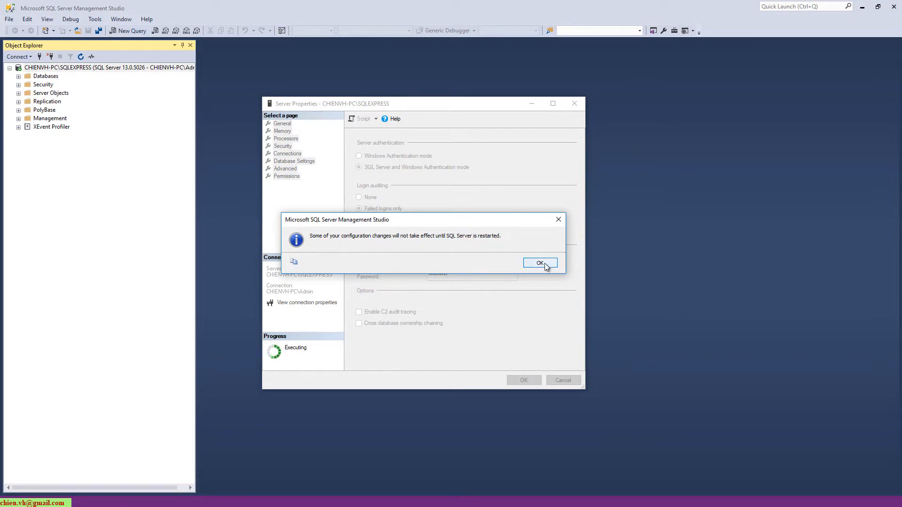
left_click(539, 263)
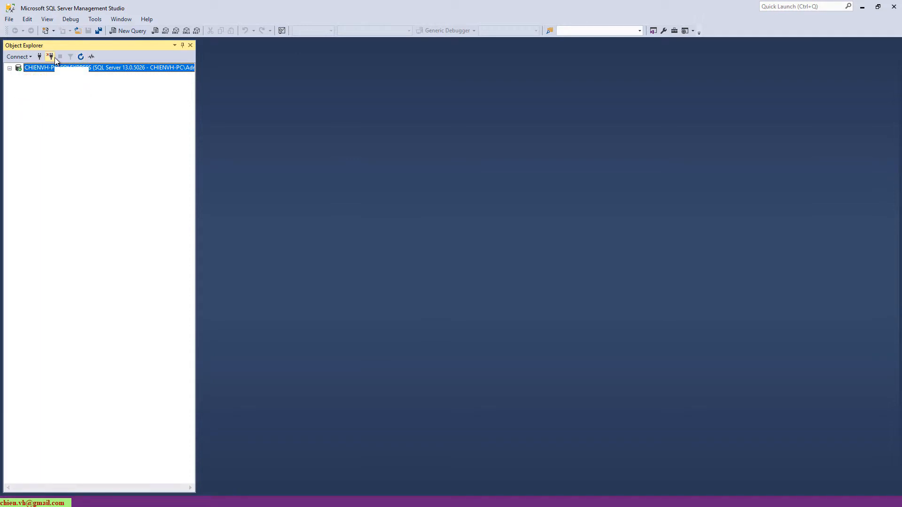
left_click(50, 57)
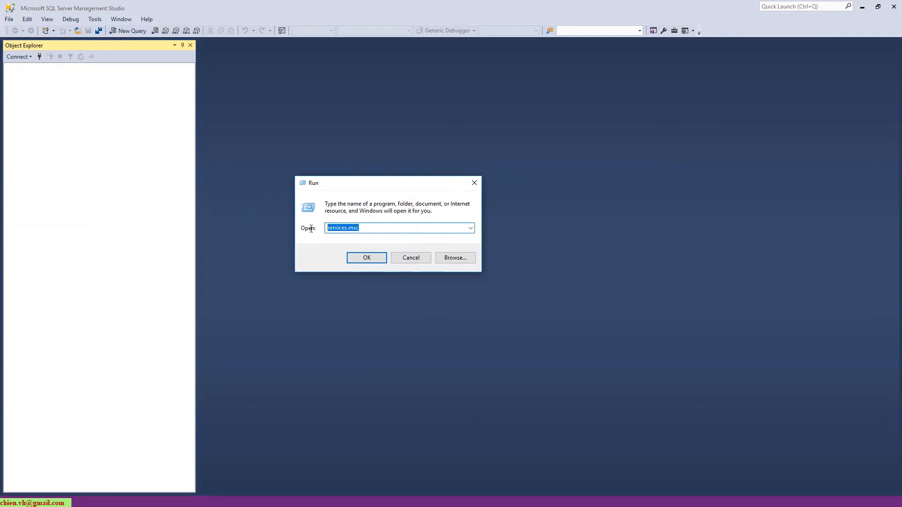
Restart the SQL Server (SQLEXPRESS) service from the maximized Services window
left_click(366, 257)
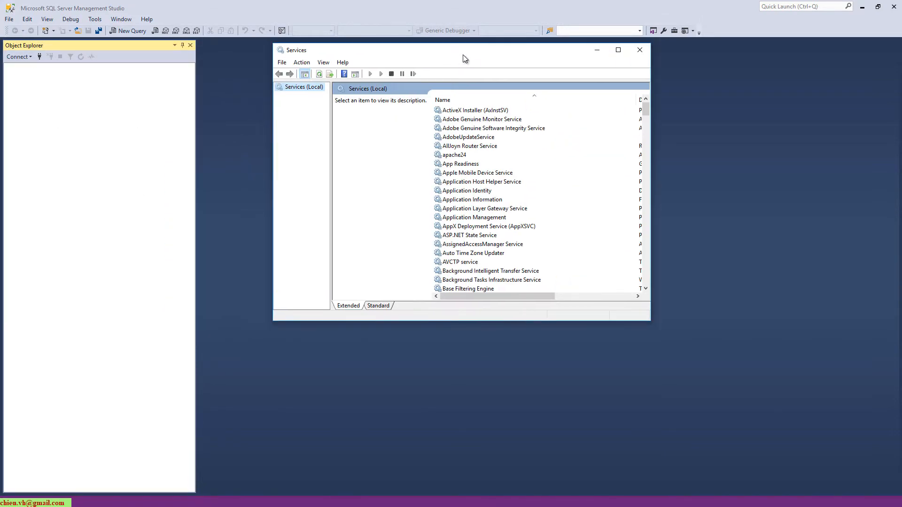
left_click(618, 49)
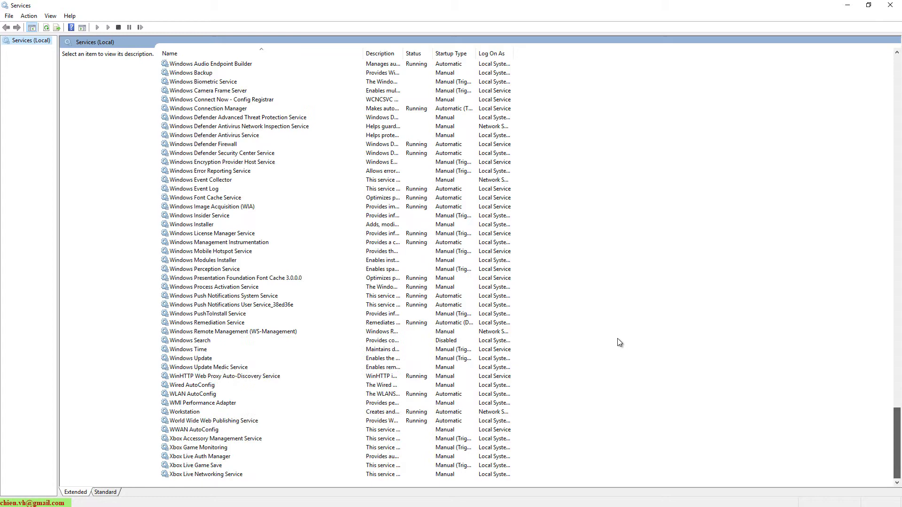
scroll("up", 3)
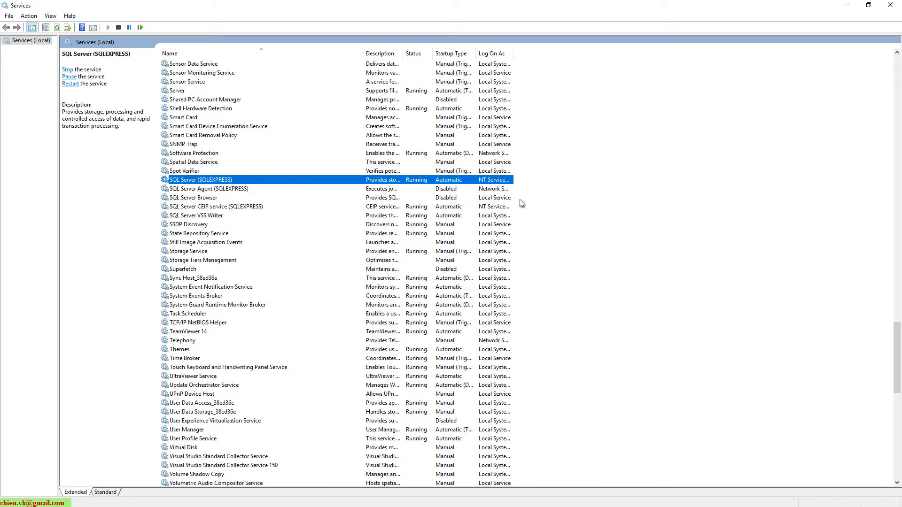
right_click(198, 180)
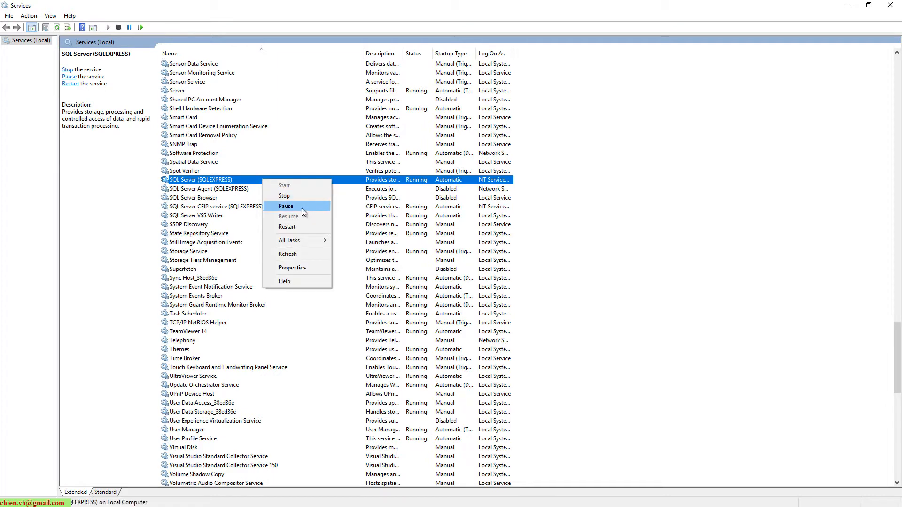
left_click(284, 195)
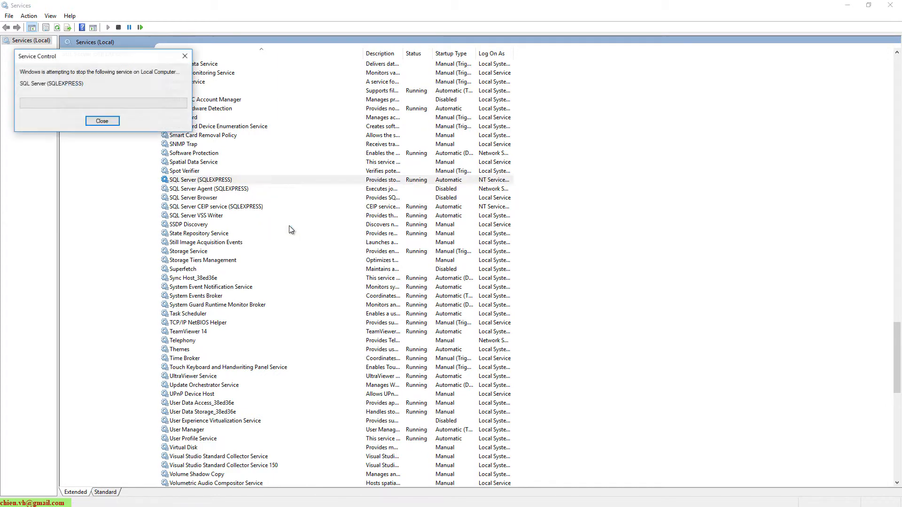
left_click(102, 121)
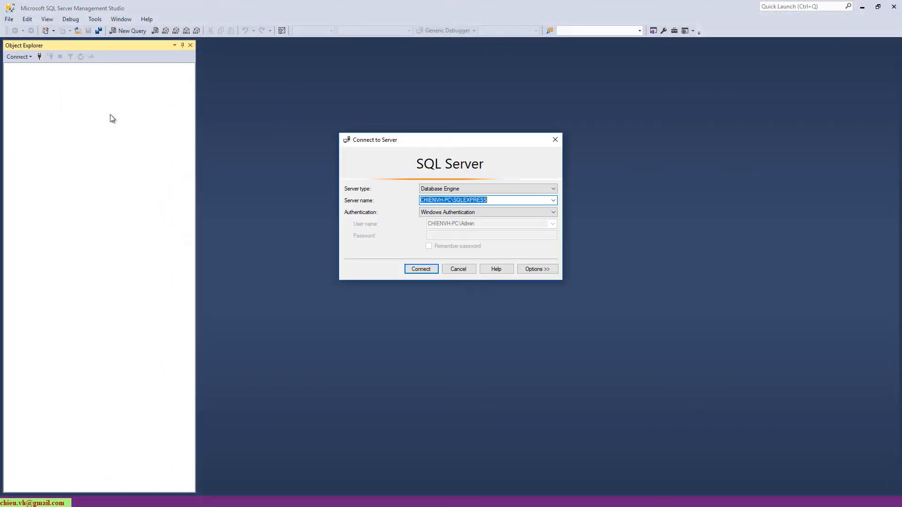
Connect to SQLEXPRESS as sa with its password and expand the Databases folder
left_click(488, 212)
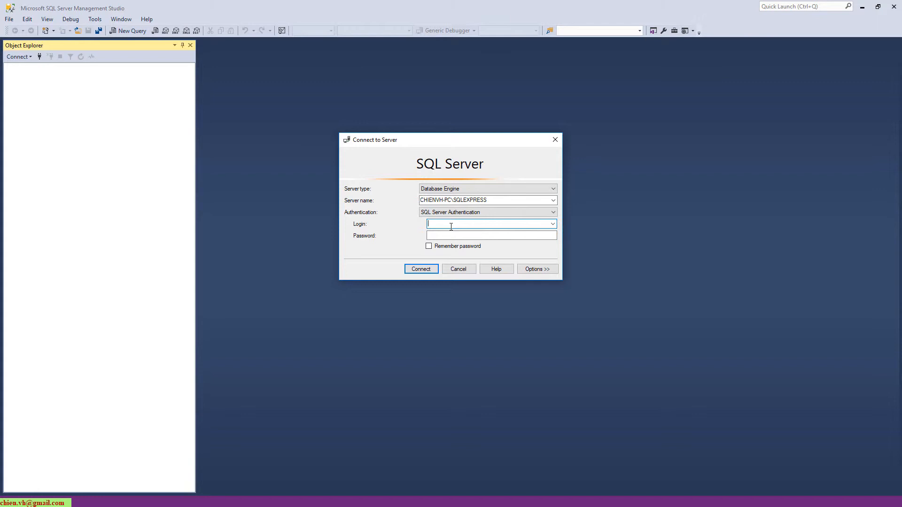
type("sa")
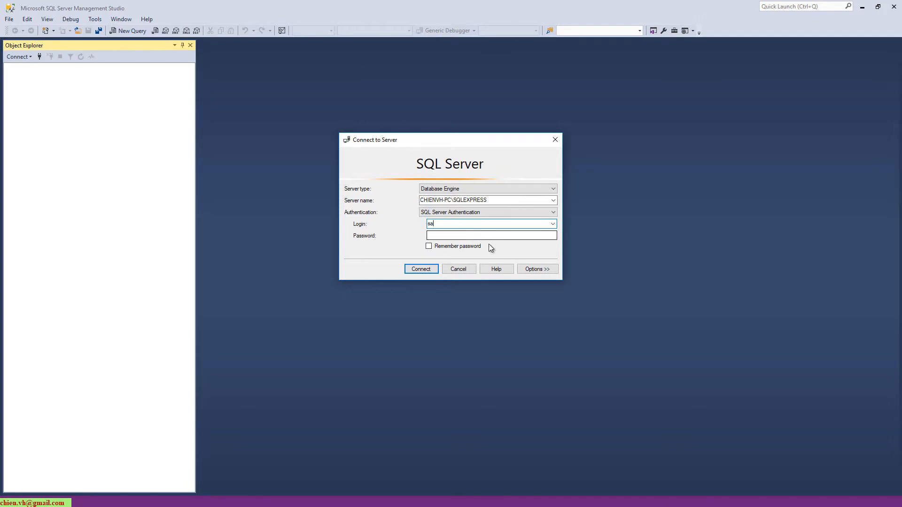
type("*****")
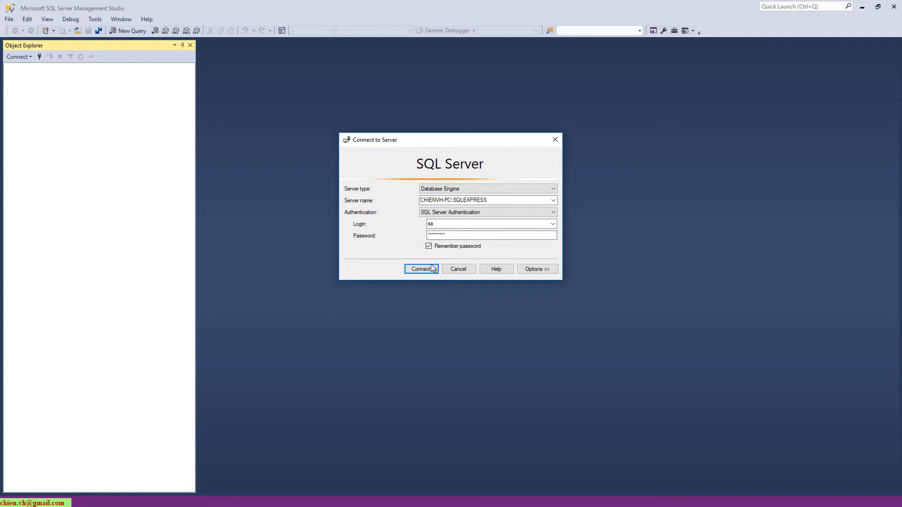
left_click(421, 268)
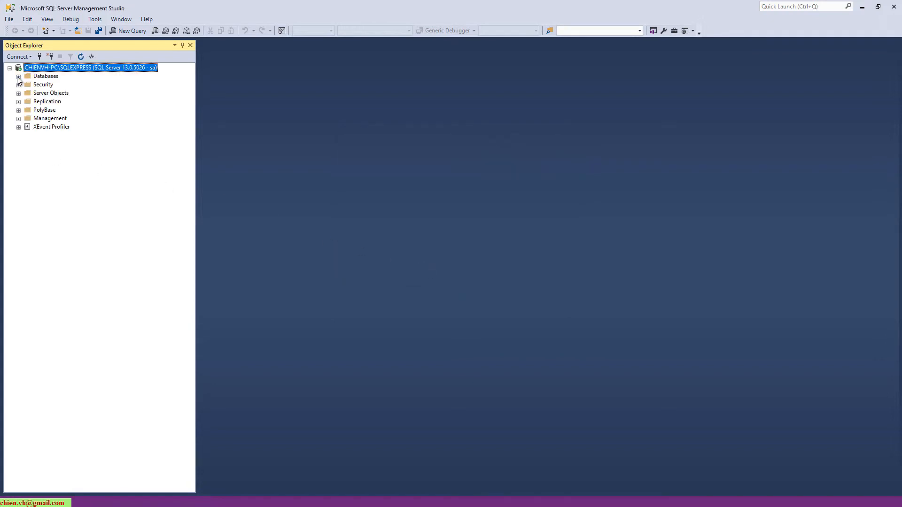
left_click(18, 77)
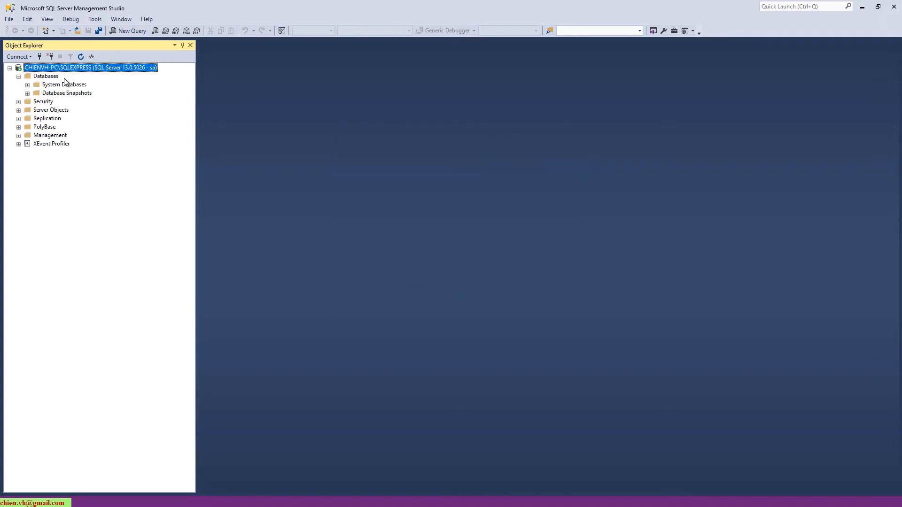
left_click(46, 75)
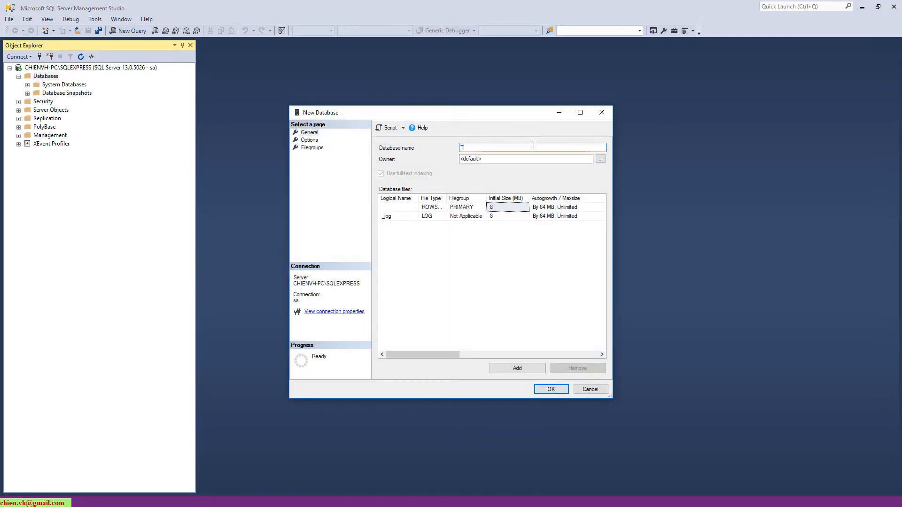
Create a database named 'Test' and expand its node in Object Explorer
type("Test")
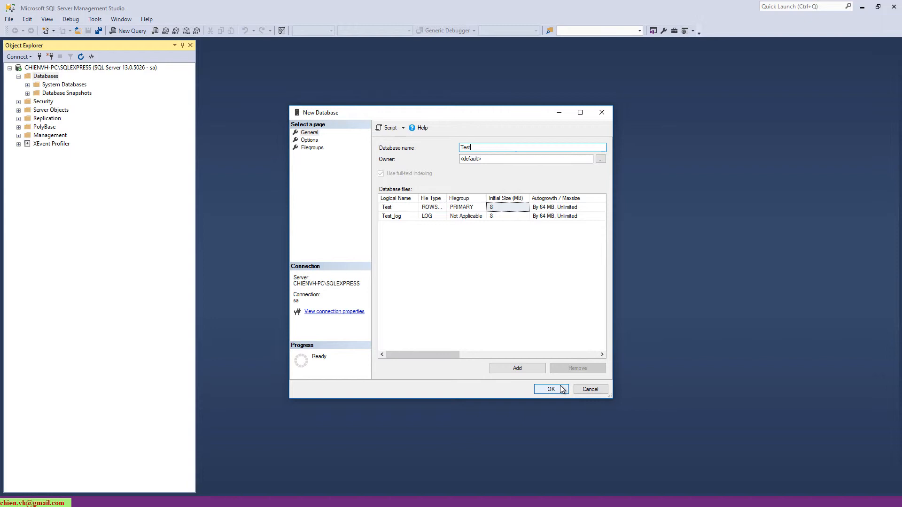
left_click(550, 389)
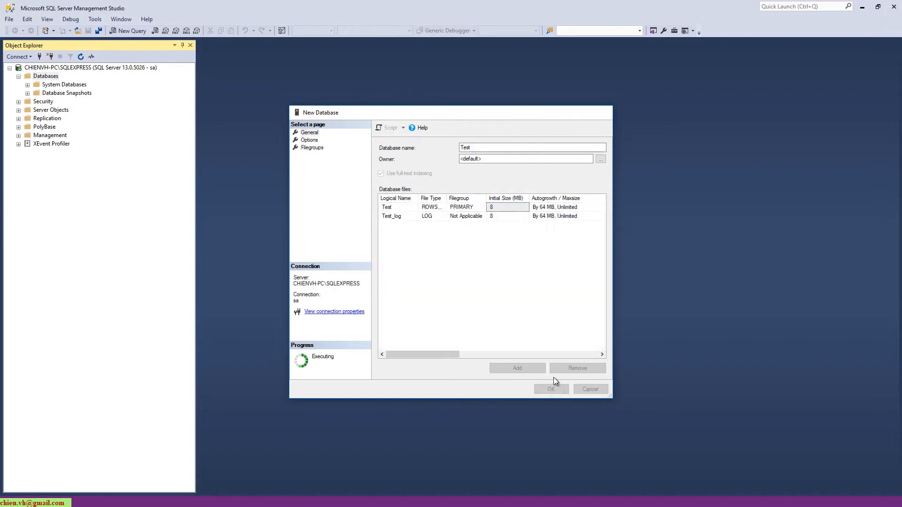
left_click(550, 388)
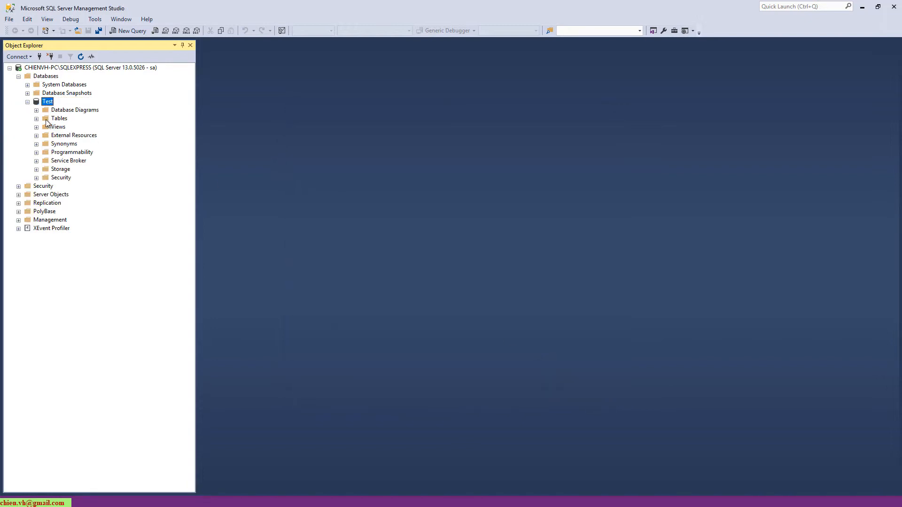
Design a new Test table with id, name and address columns, saved as Table_1
right_click(59, 119)
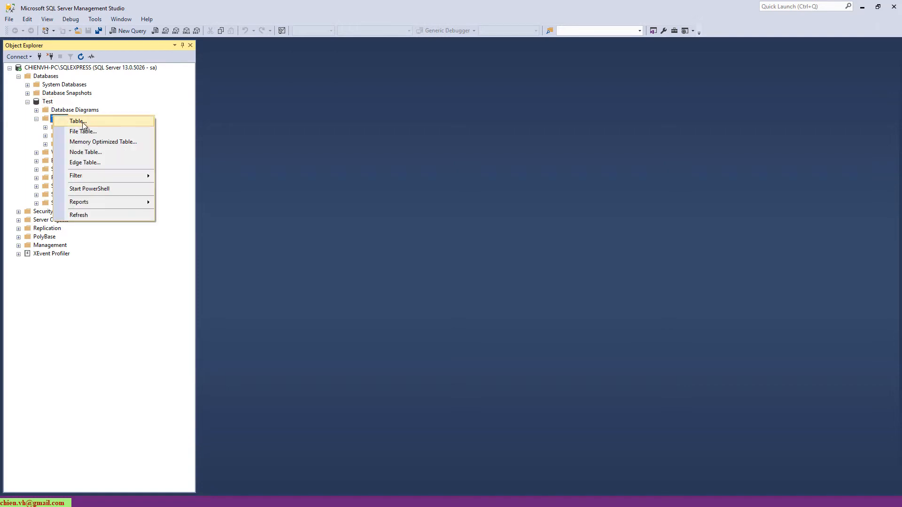
left_click(77, 121)
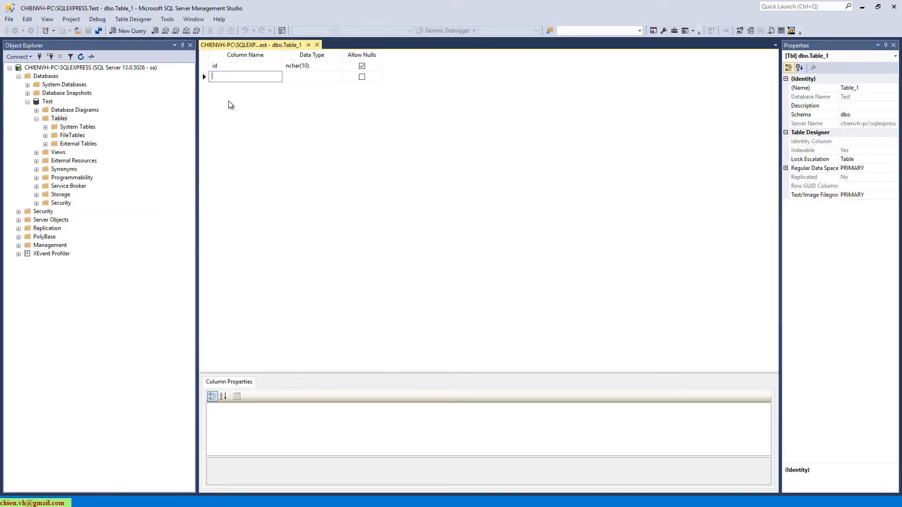
type("name")
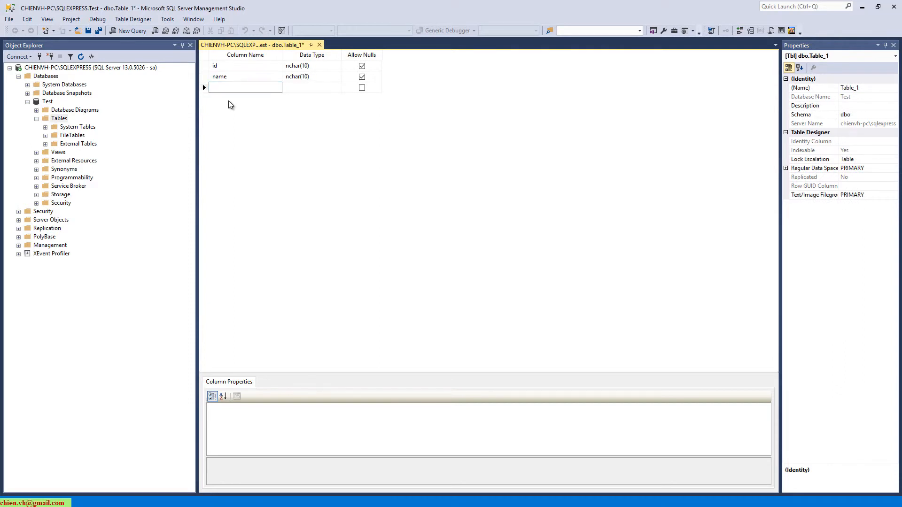
type("address")
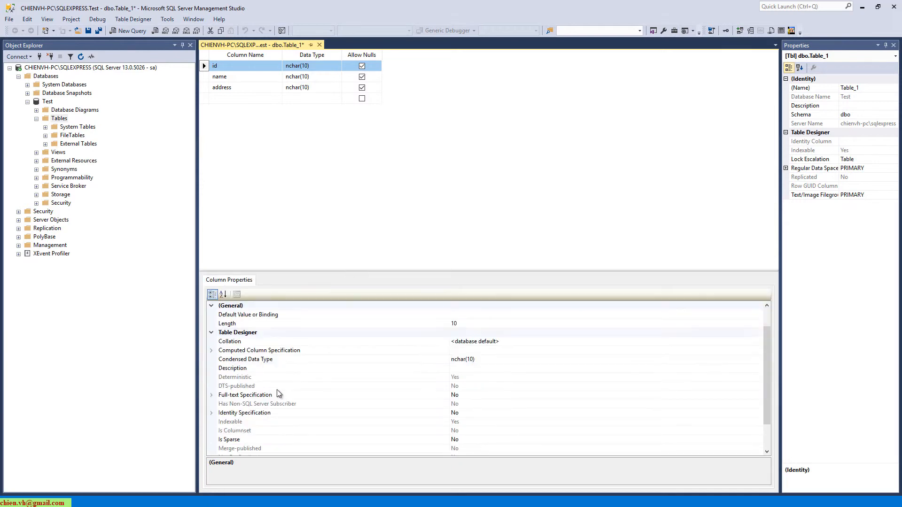
scroll("down", 3)
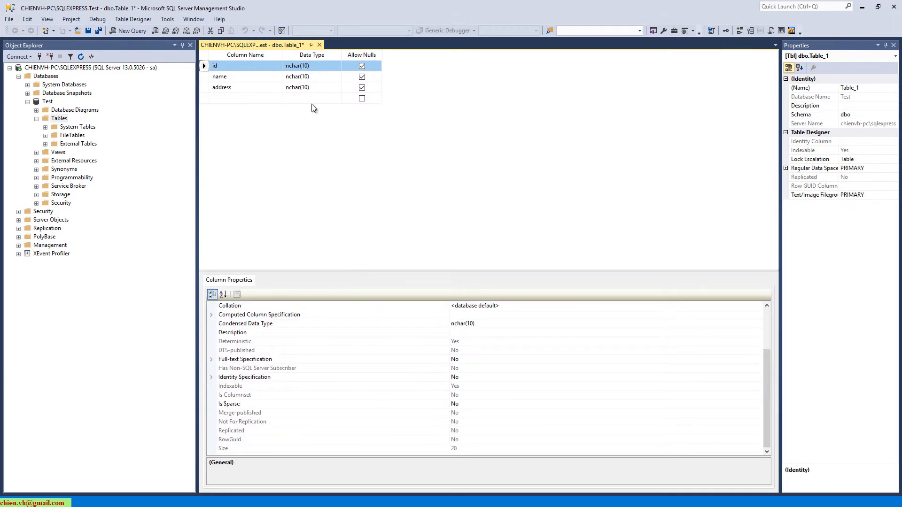
key("ctrl+s")
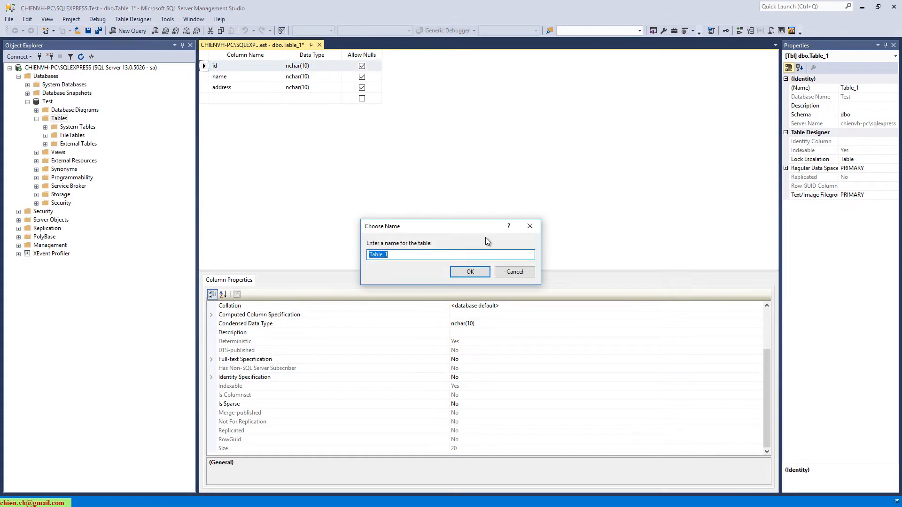
left_click(469, 271)
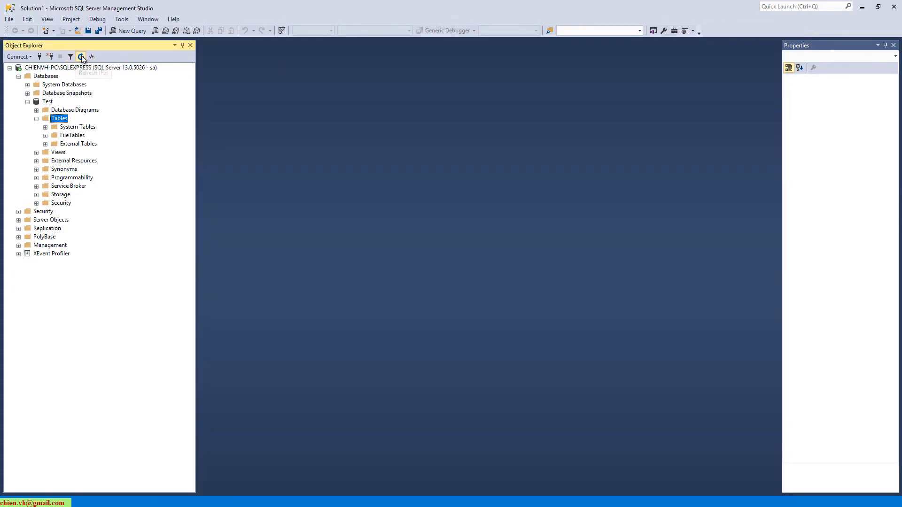
right_click(73, 151)
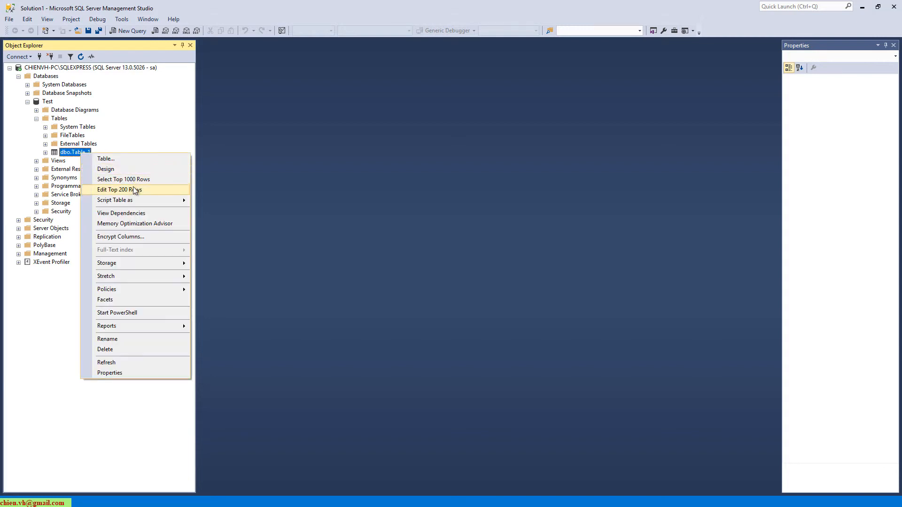
left_click(119, 189)
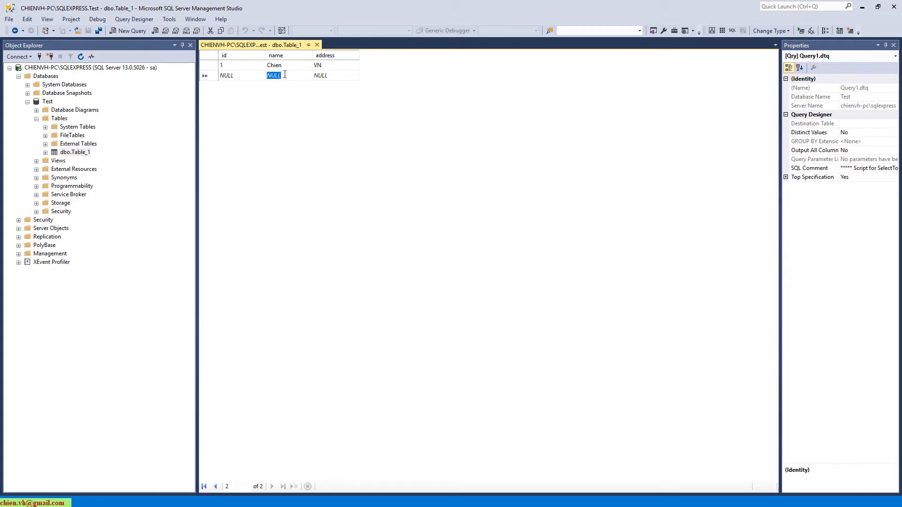
type("2")
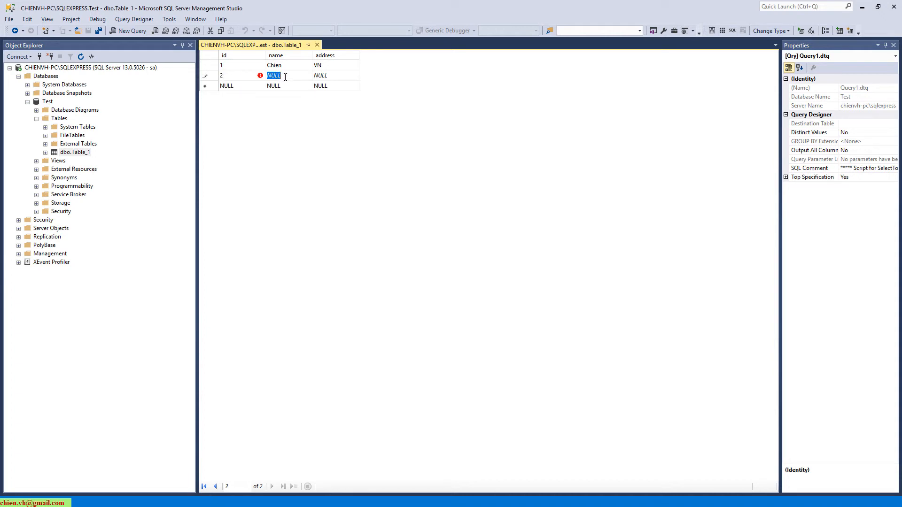
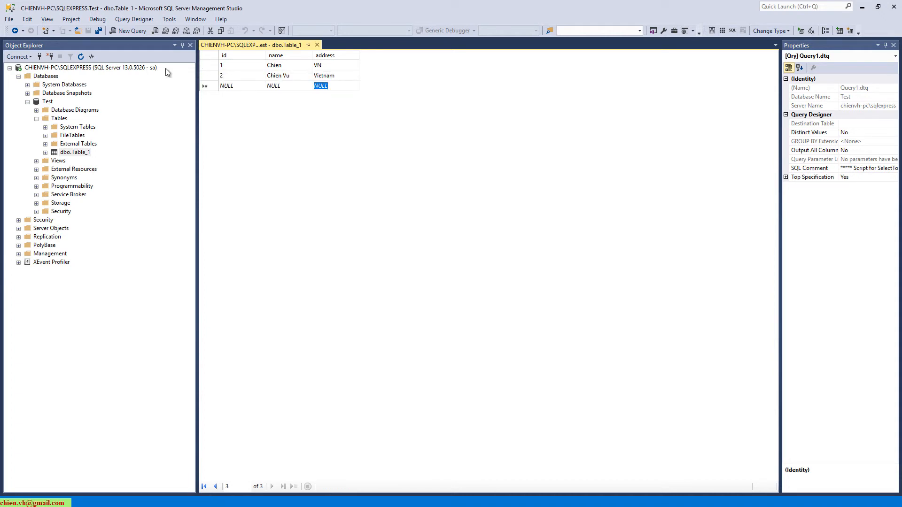
left_click(316, 44)
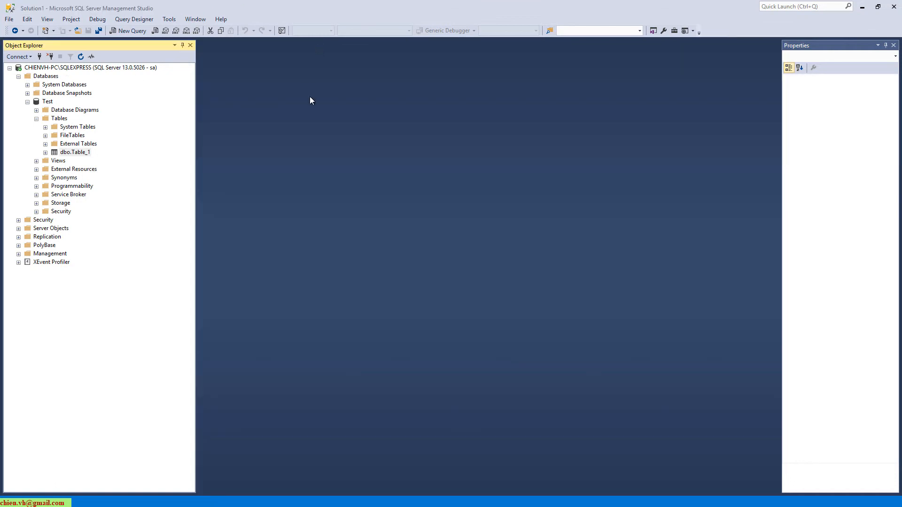
Run Select Top 1000 Rows on Table_1 and select the two returned rows
left_click(74, 152)
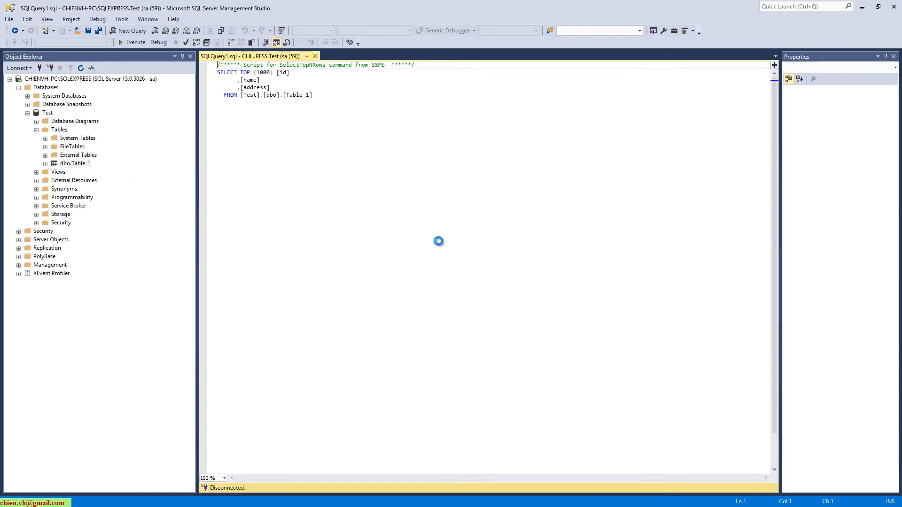
left_click(134, 42)
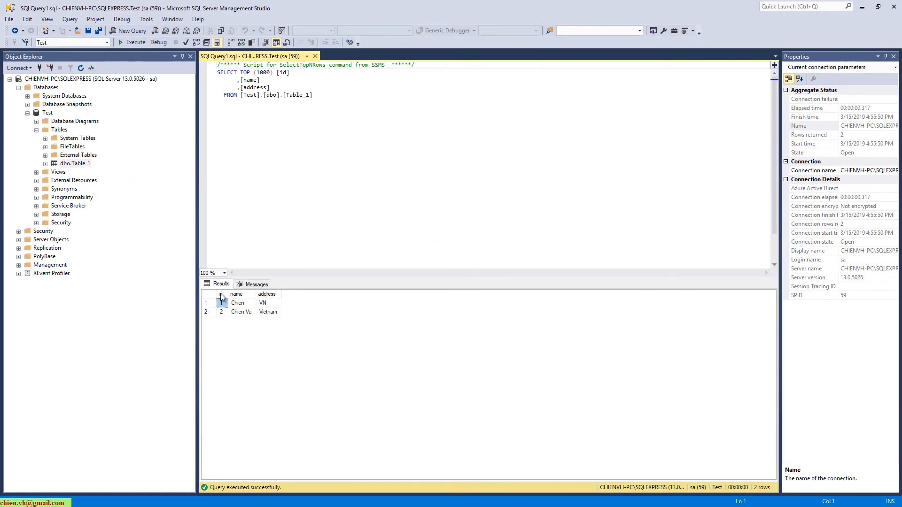
left_click(220, 294)
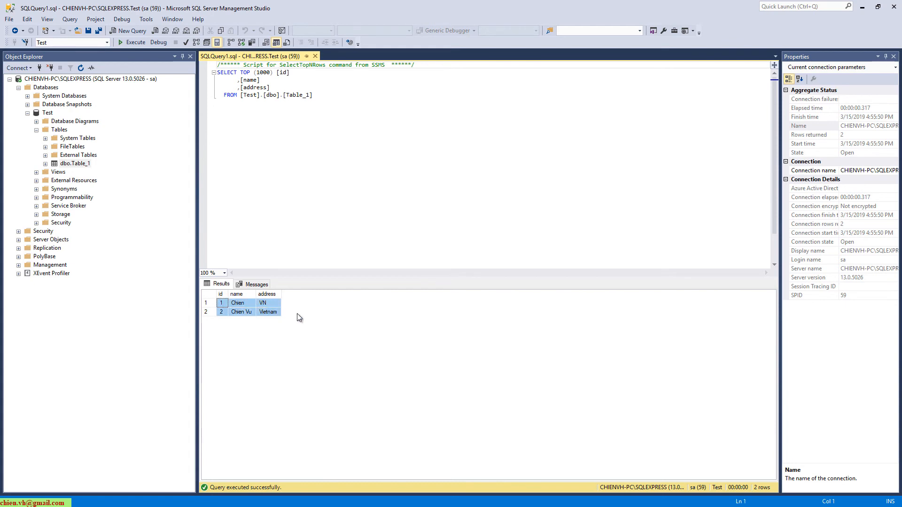
mouse_move(316, 56)
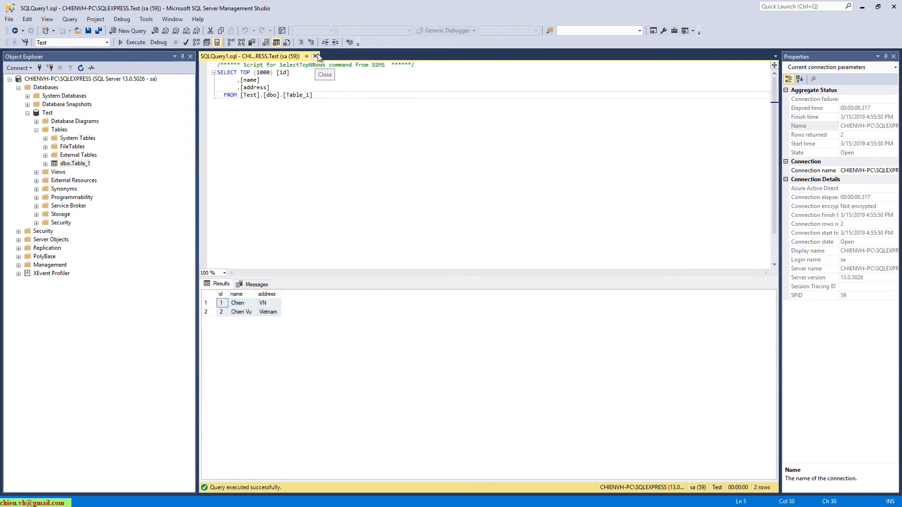